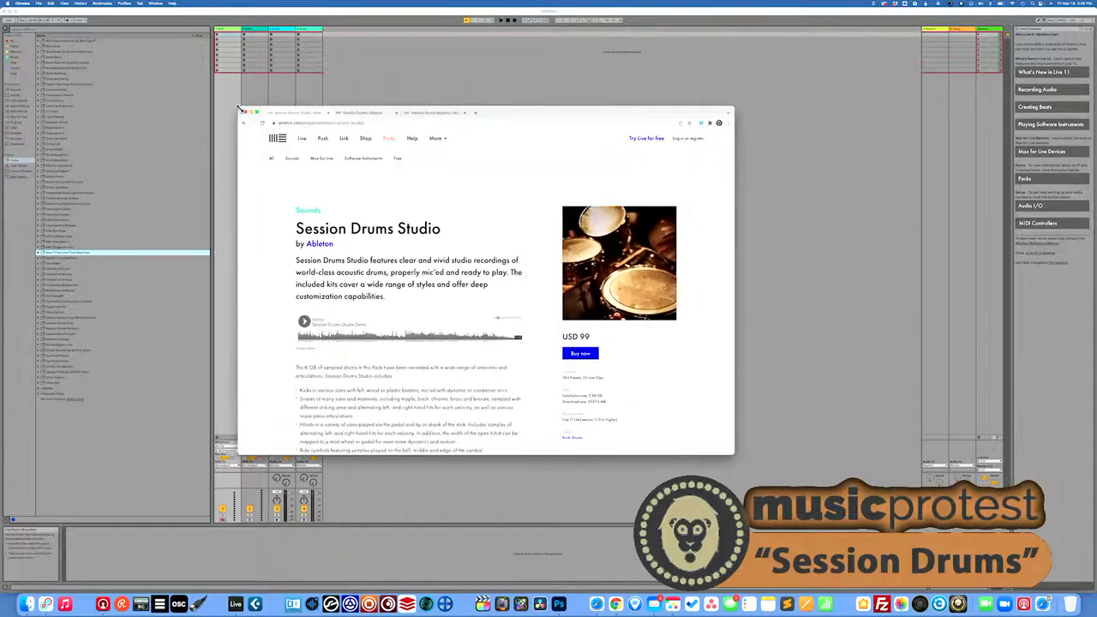
Highlight the intro line about world-class acoustic drum recordings on the Session Drums Studio page.
scroll(down, 3)
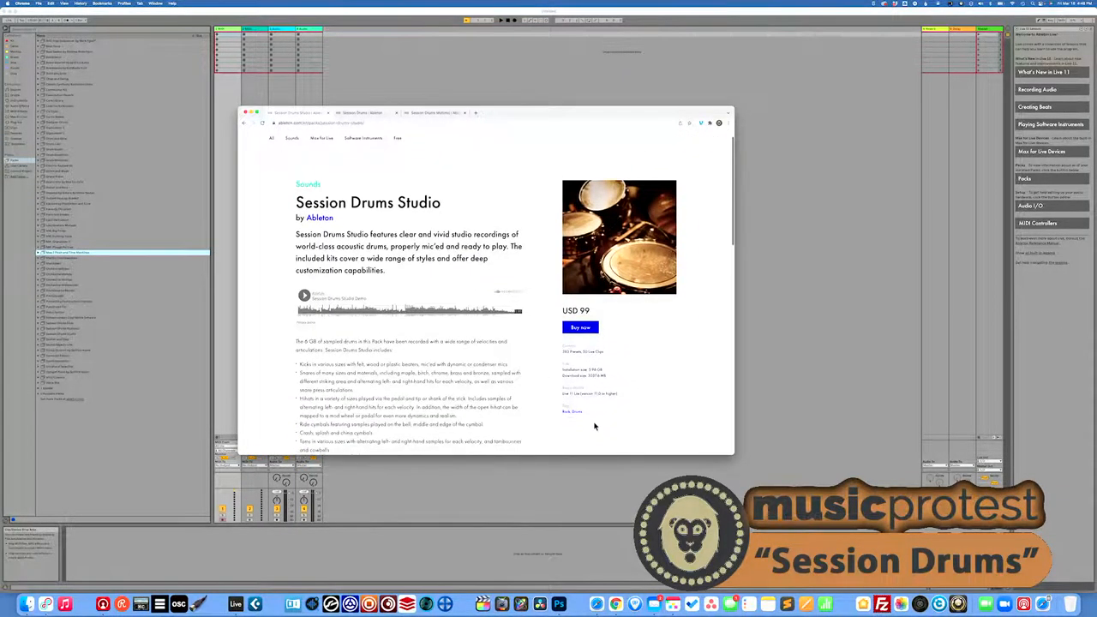
scroll(down, 3)
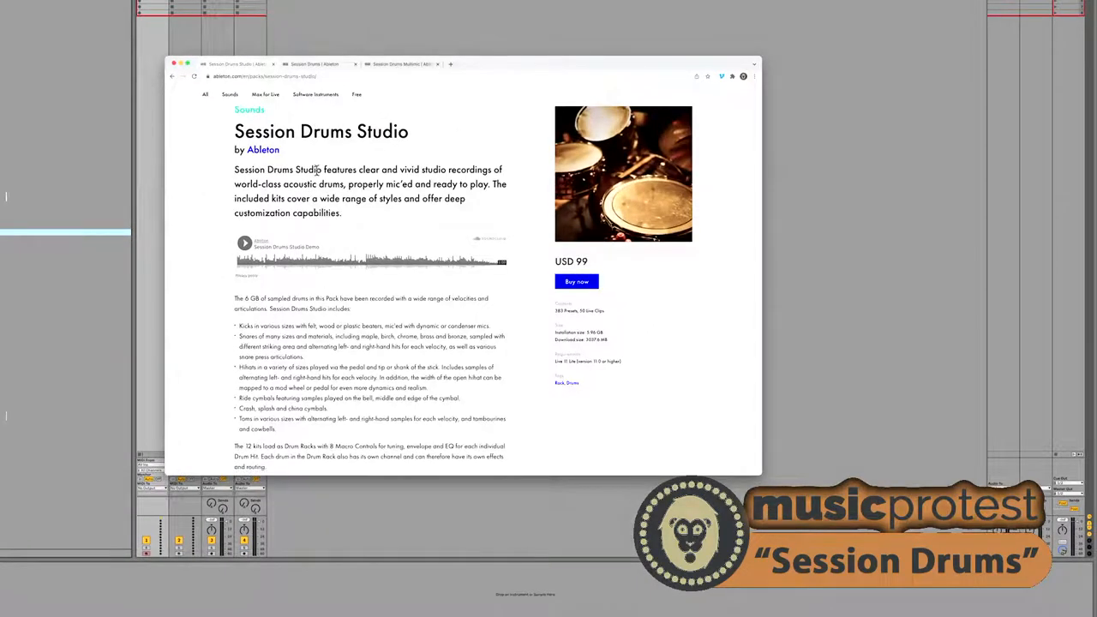
drag(343, 170, 470, 170)
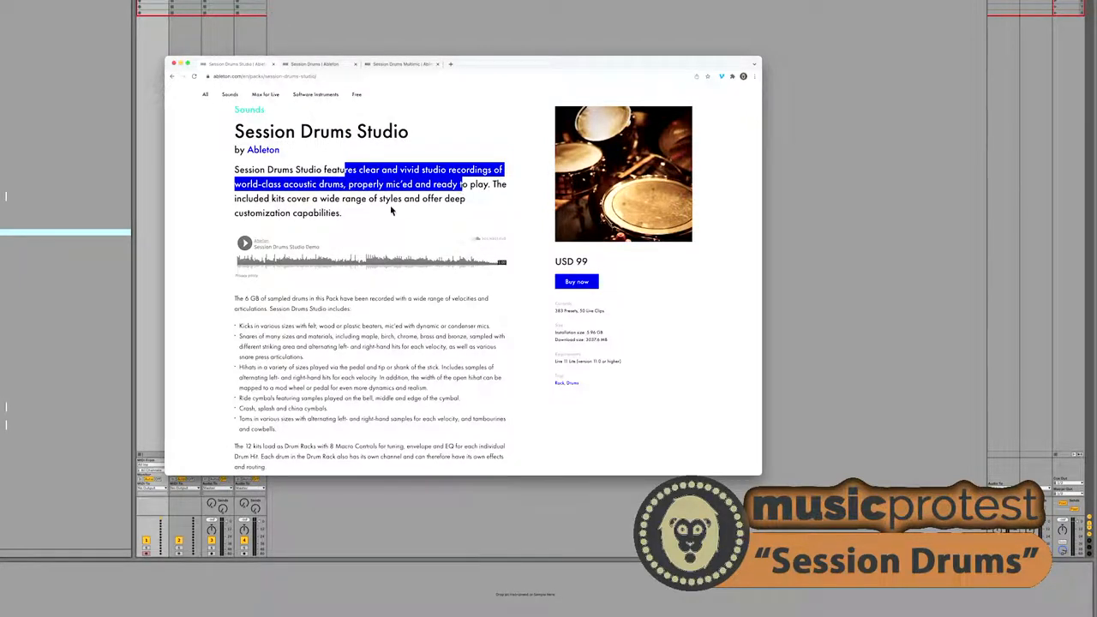
mouse_move(384, 213)
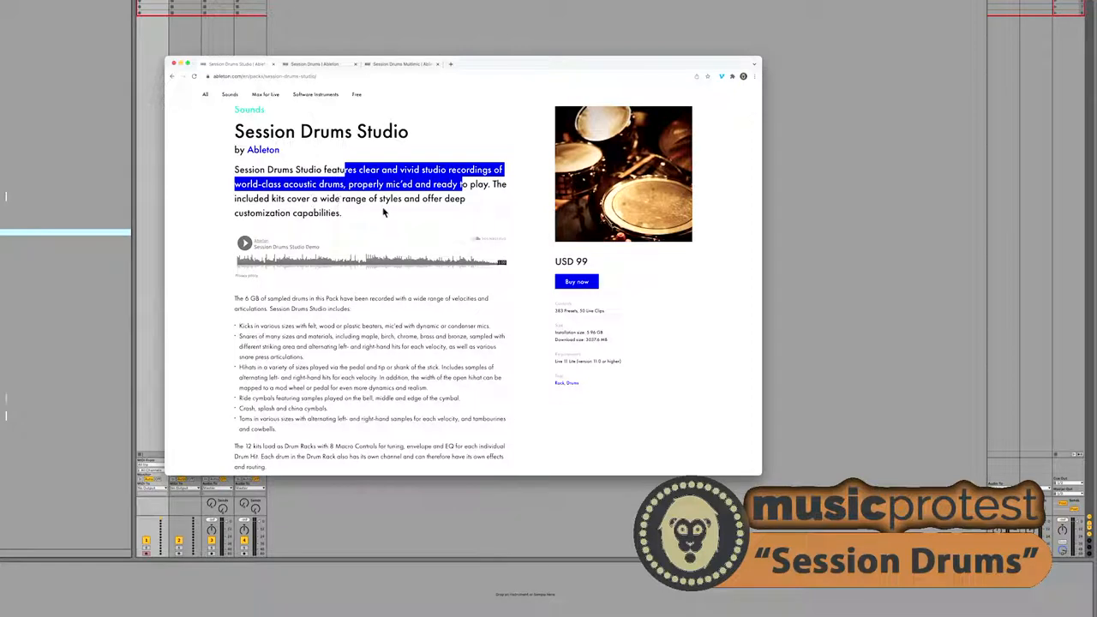
mouse_move(319, 222)
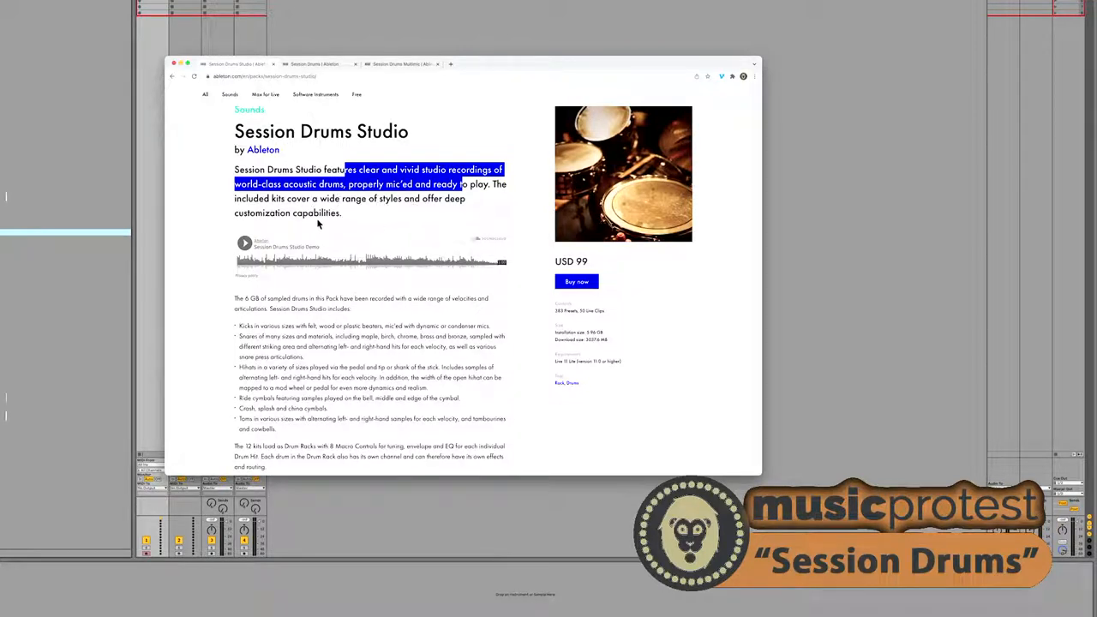
mouse_move(305, 216)
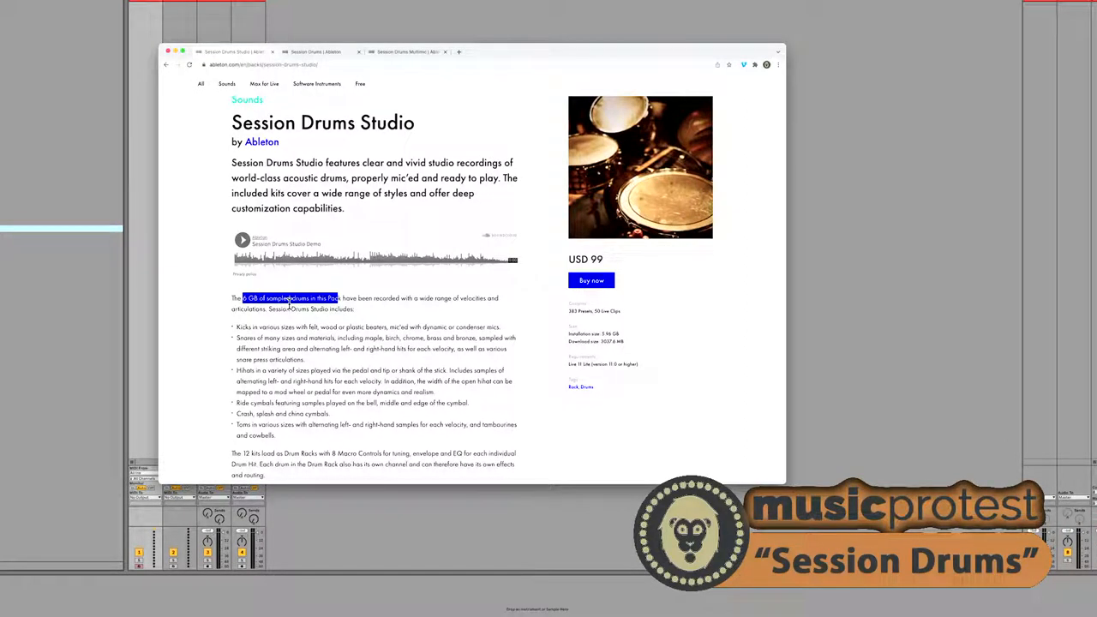
Scroll the Session Drums Studio page to the bulleted kit list and Chocolate Audio credit.
scroll(down, 3)
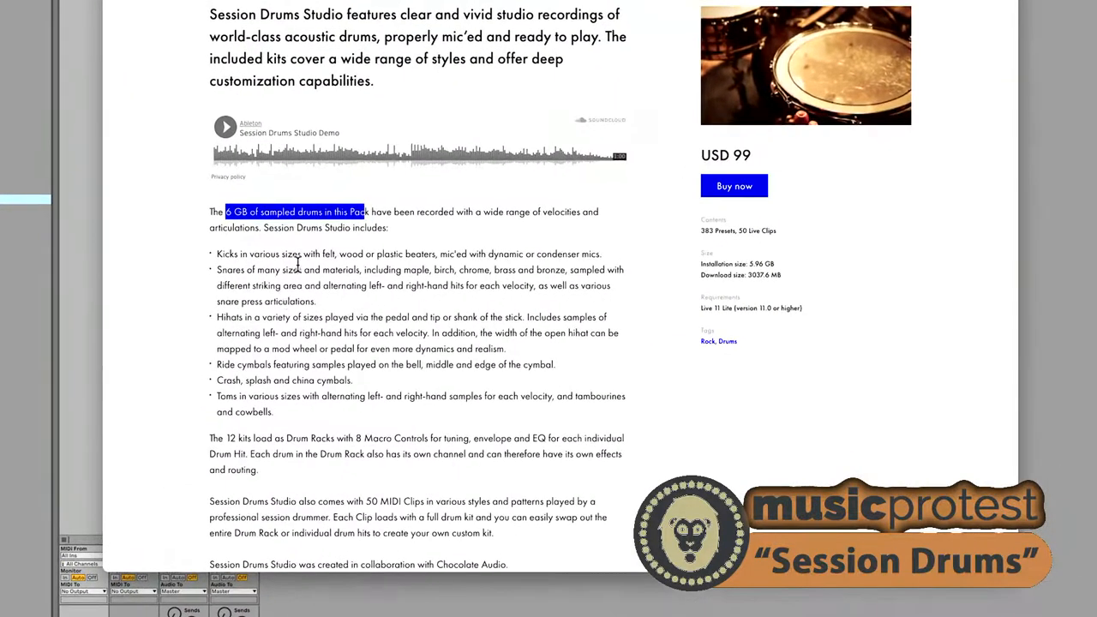
mouse_move(429, 254)
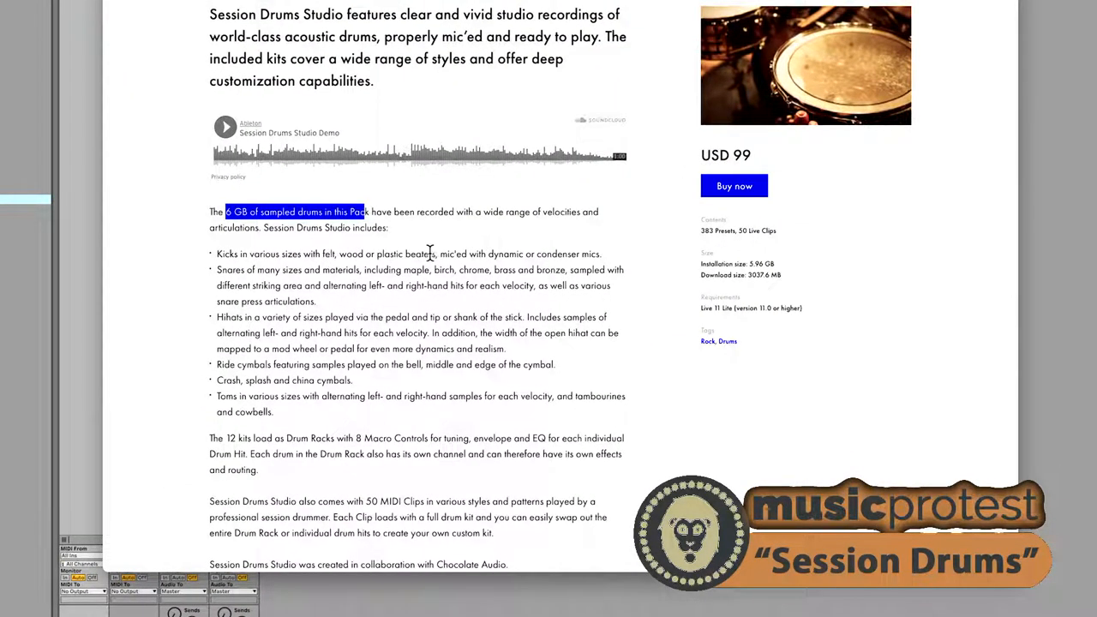
mouse_move(523, 285)
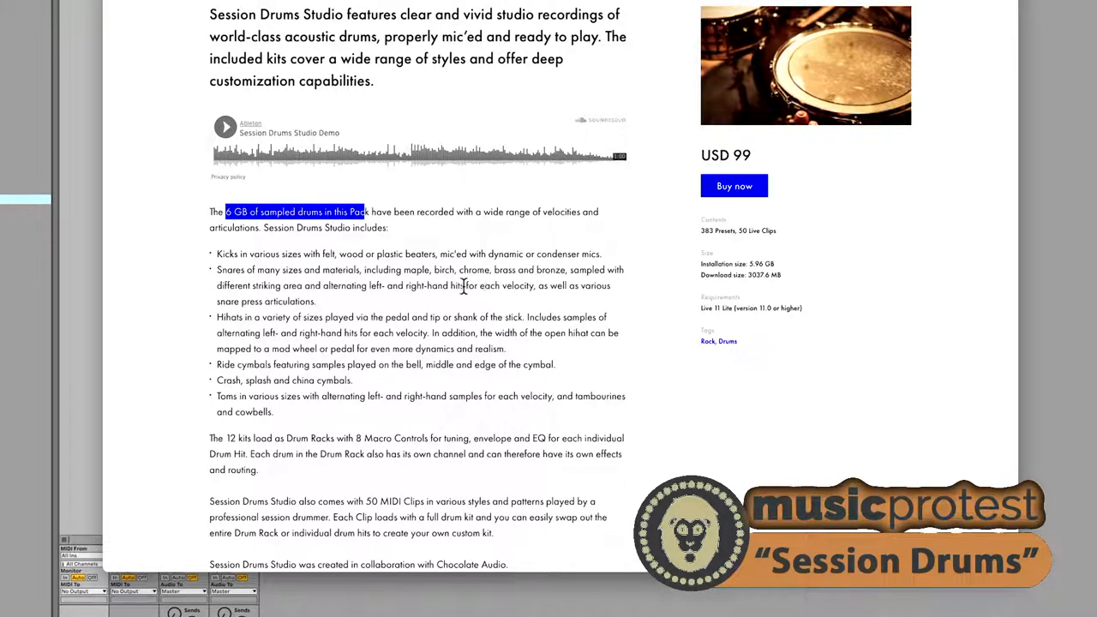
mouse_move(381, 285)
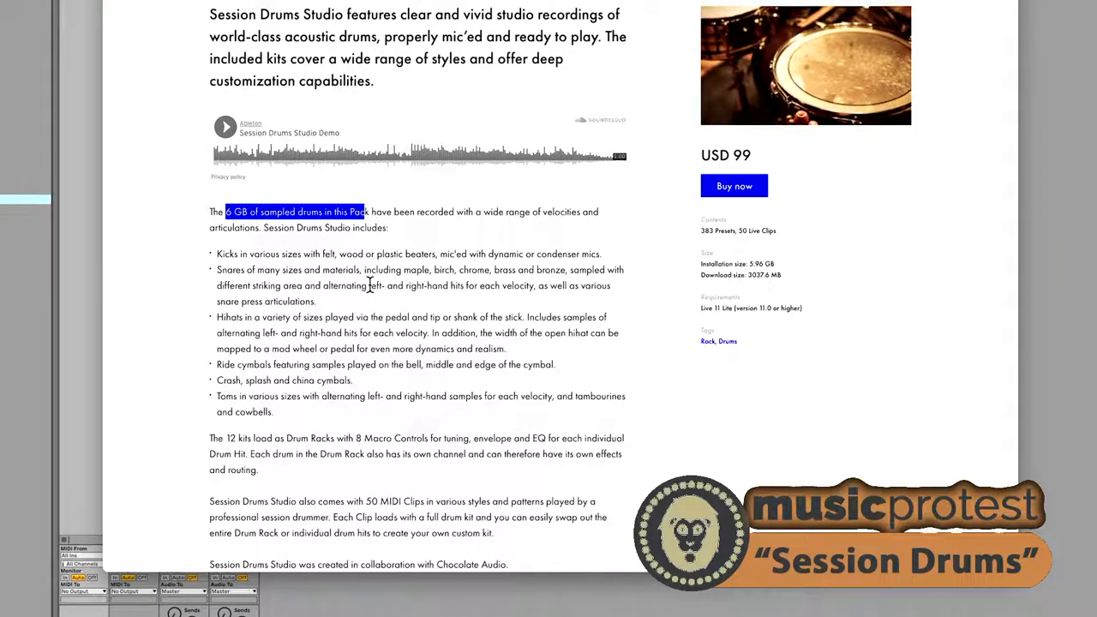
scroll(down, 3)
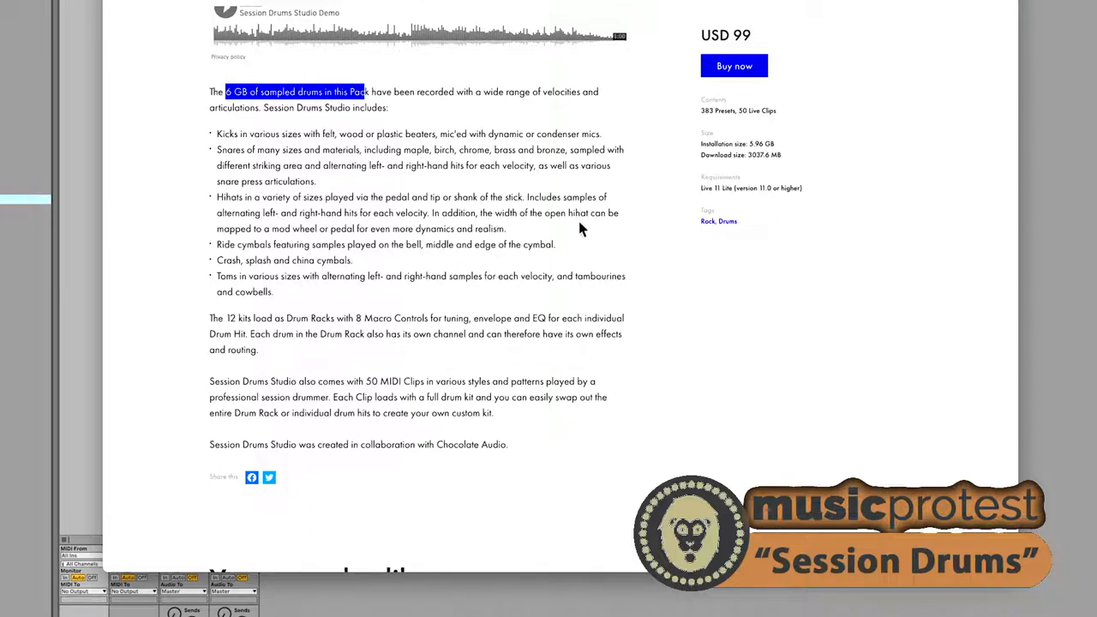
Highlight the open hi-hat mapping note, then the sentence about the 50 MIDI Clips.
drag(511, 212, 494, 228)
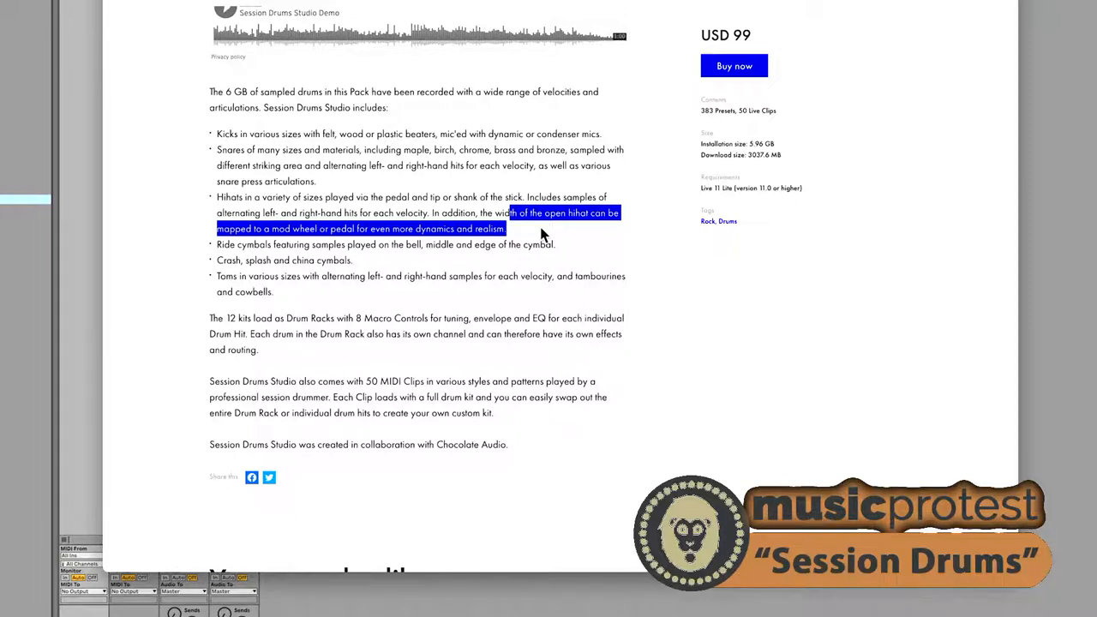
mouse_move(321, 223)
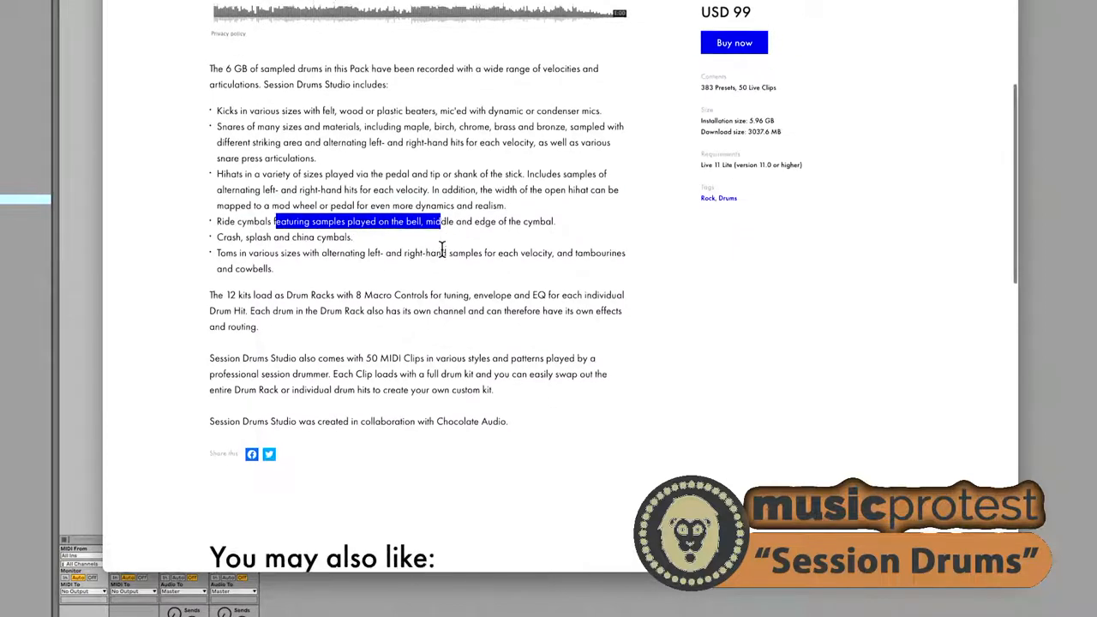
scroll(down, 3)
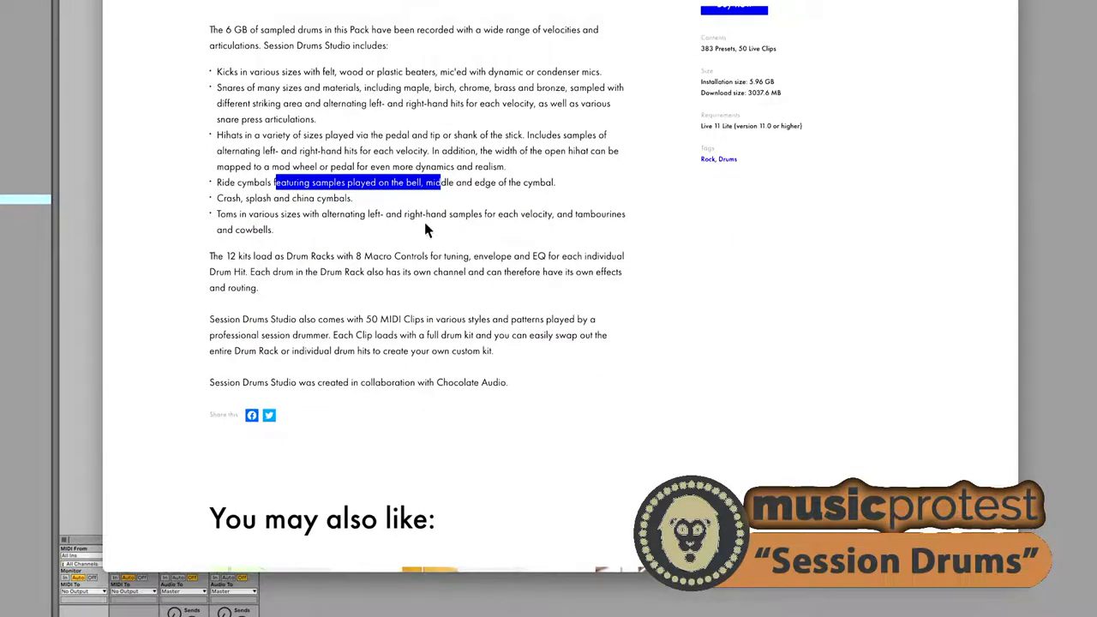
mouse_move(453, 216)
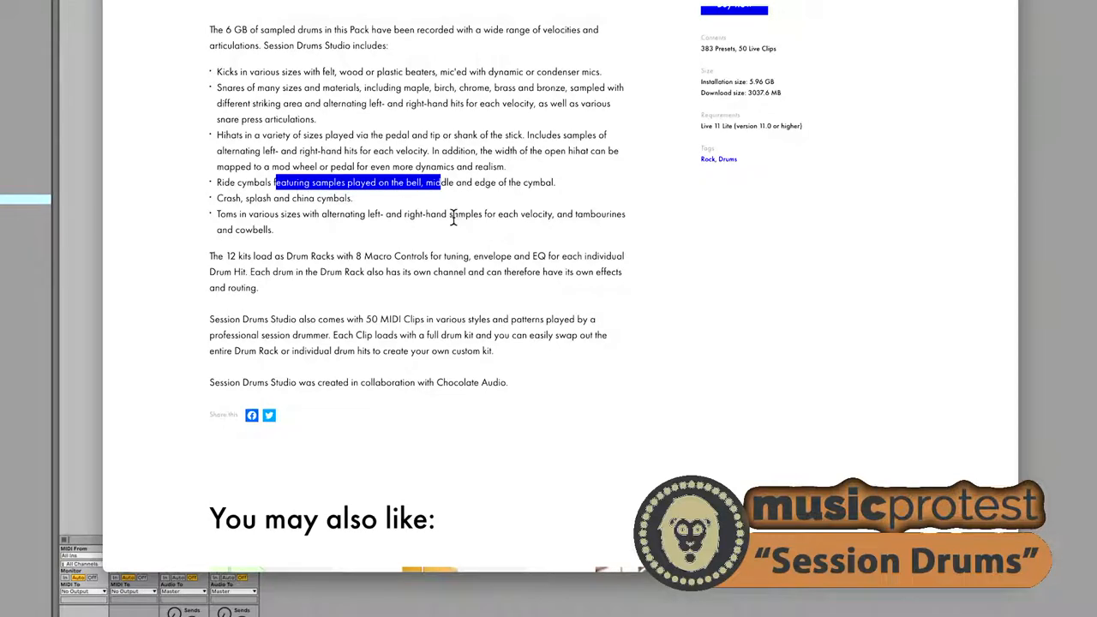
mouse_move(452, 210)
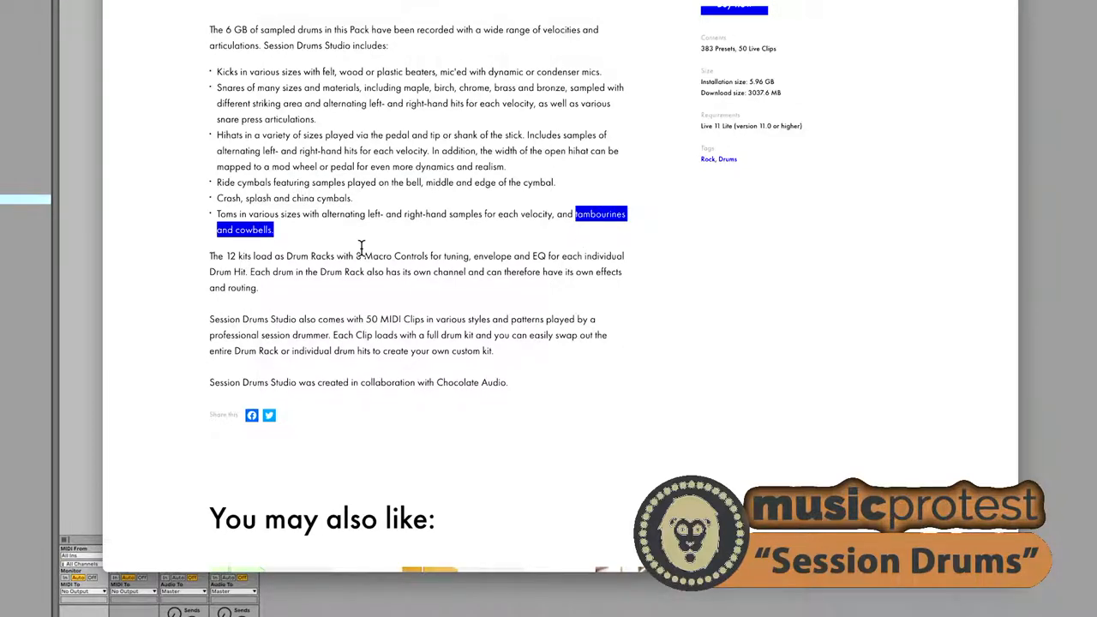
mouse_move(366, 271)
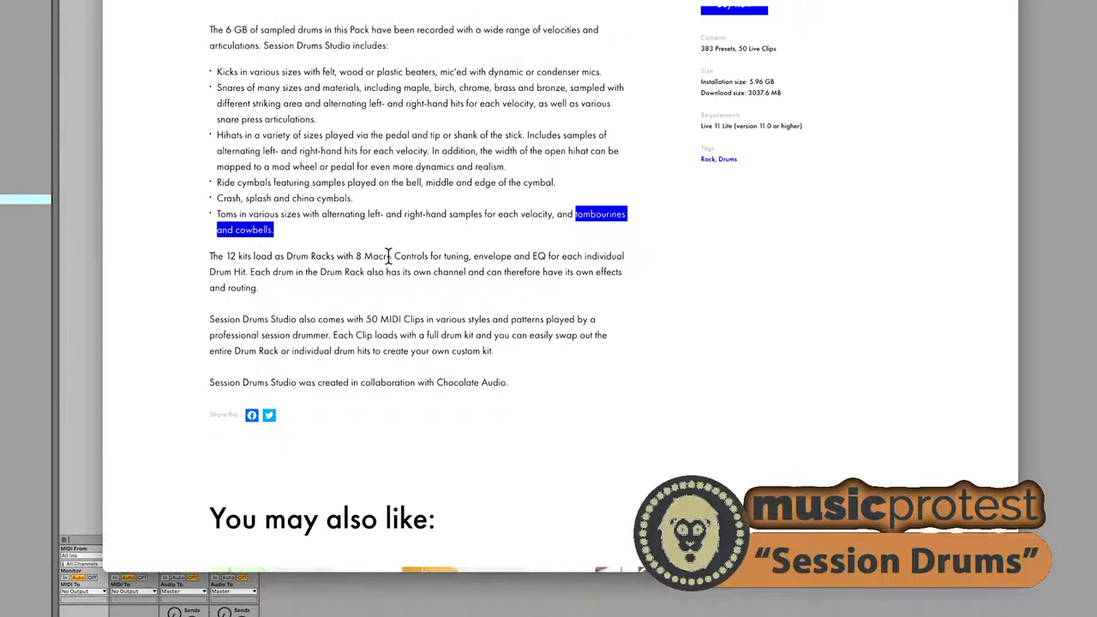
mouse_move(433, 278)
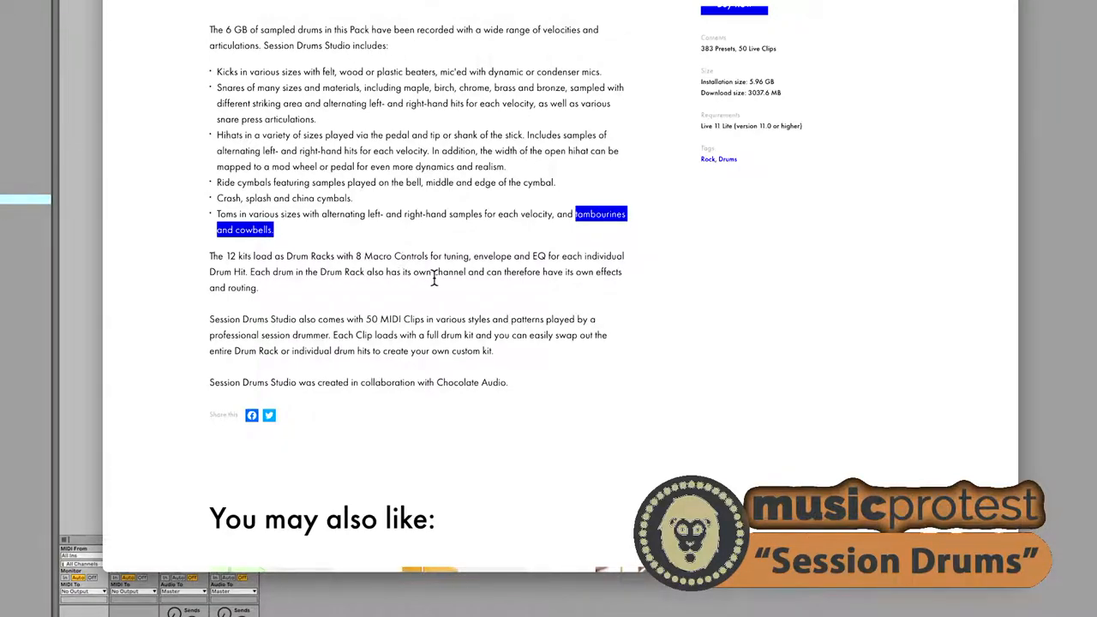
mouse_move(369, 259)
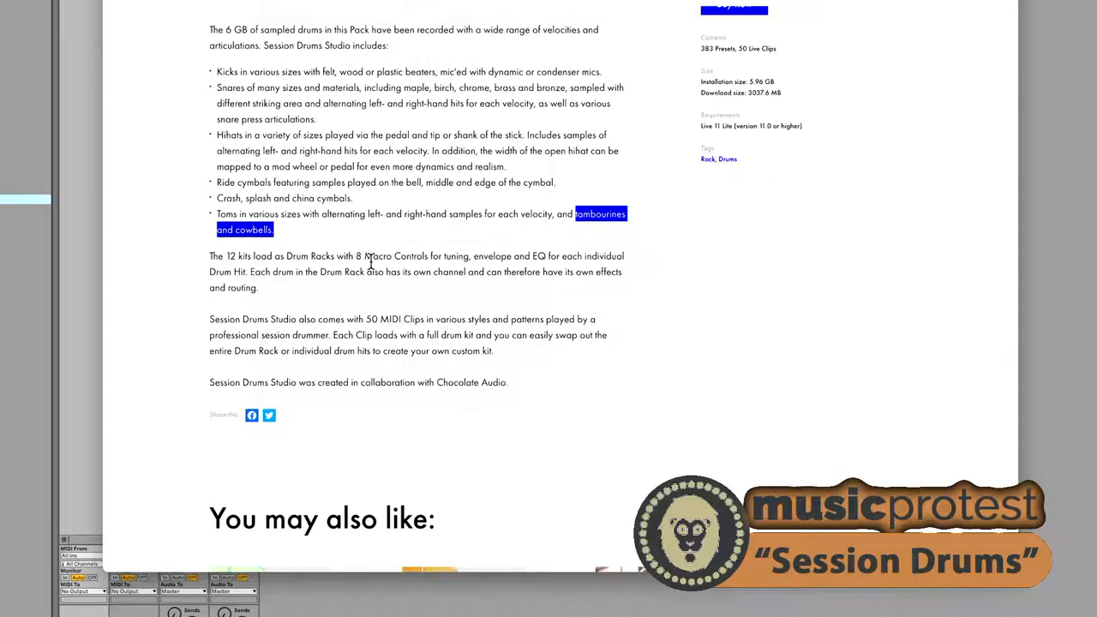
mouse_move(391, 329)
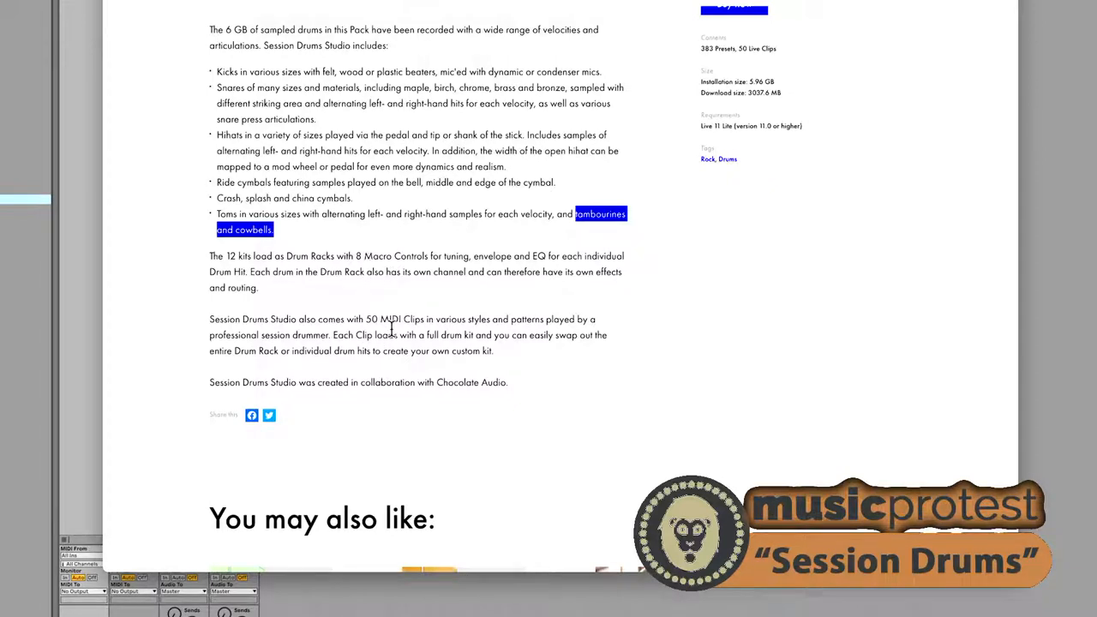
drag(364, 319, 454, 334)
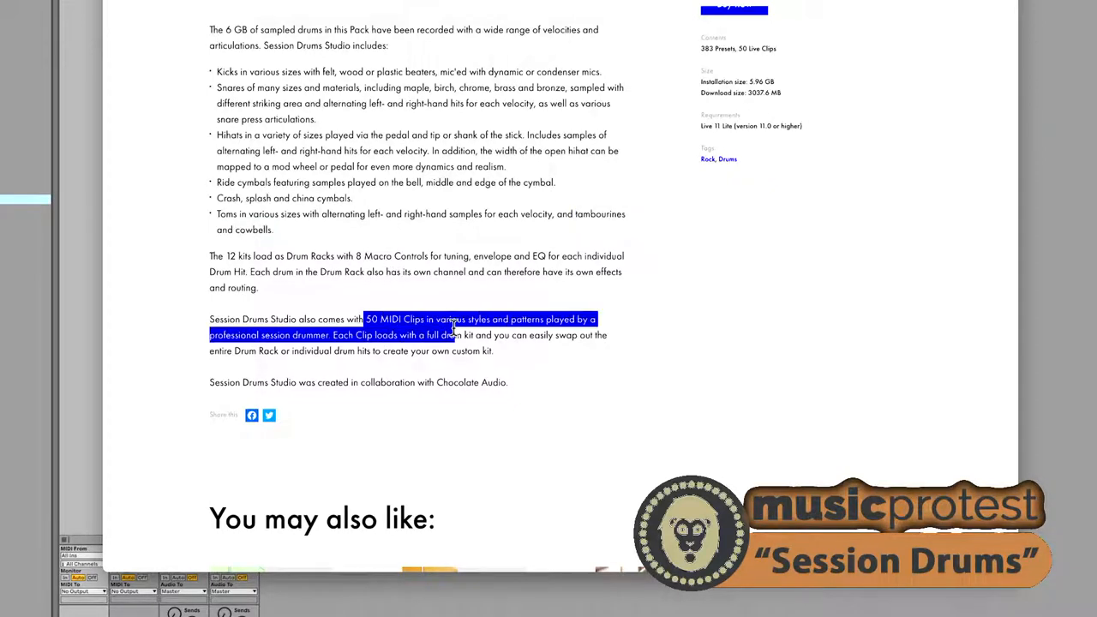
mouse_move(511, 391)
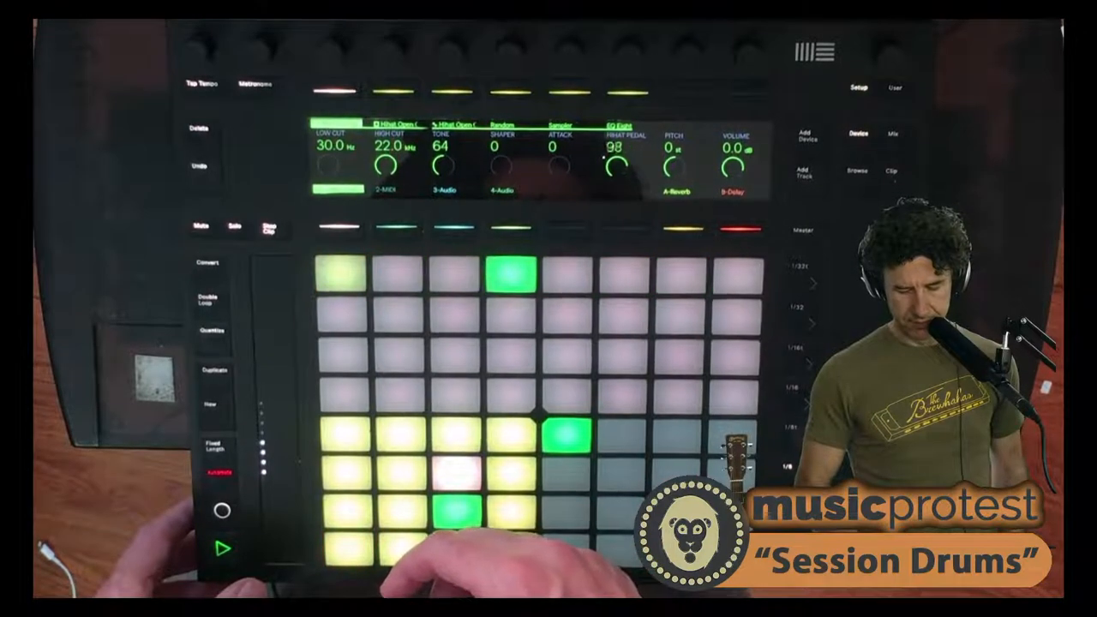
click(198, 168)
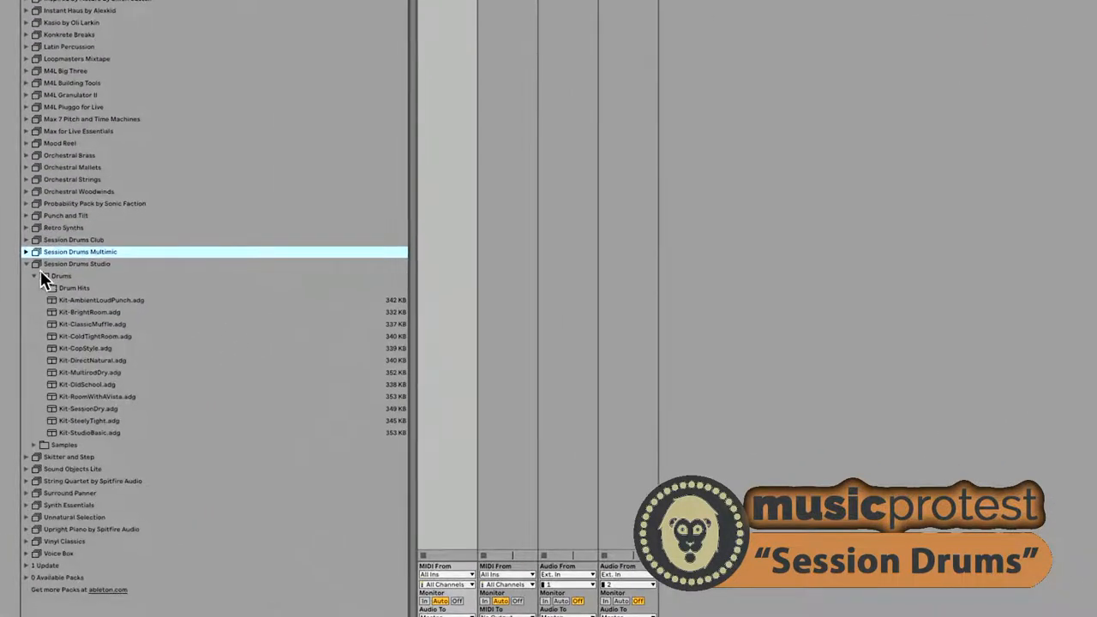
click(31, 276)
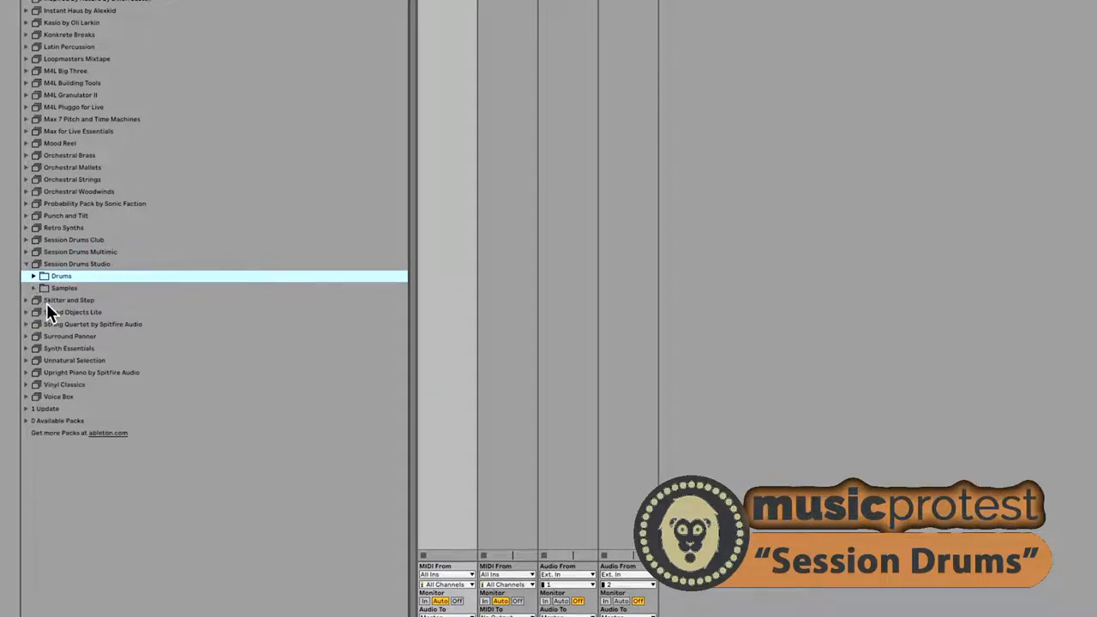
click(34, 276)
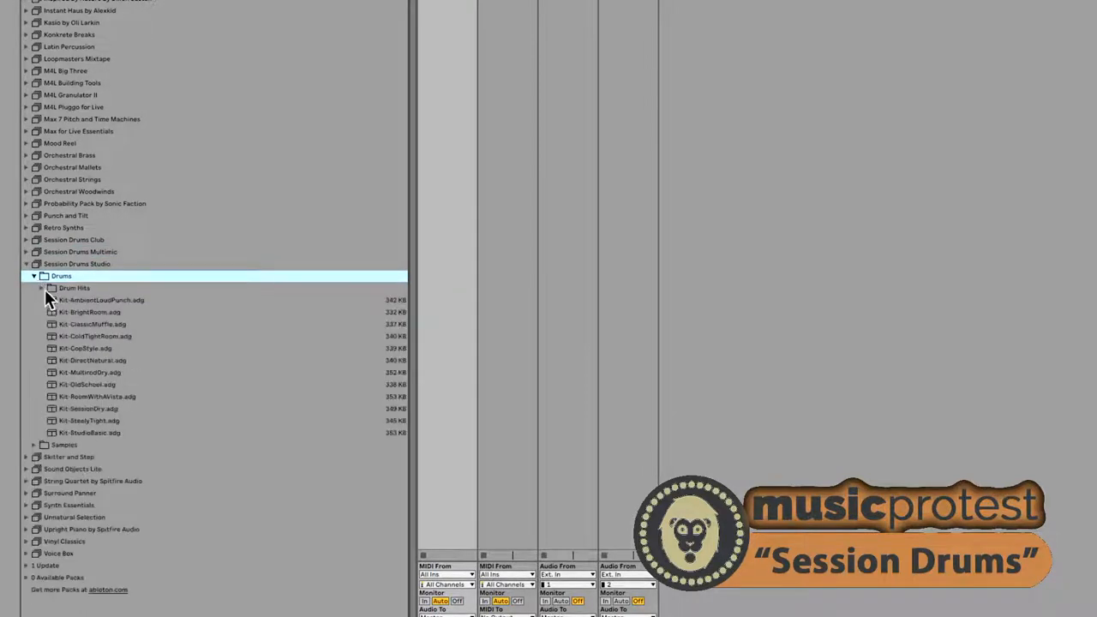
click(46, 288)
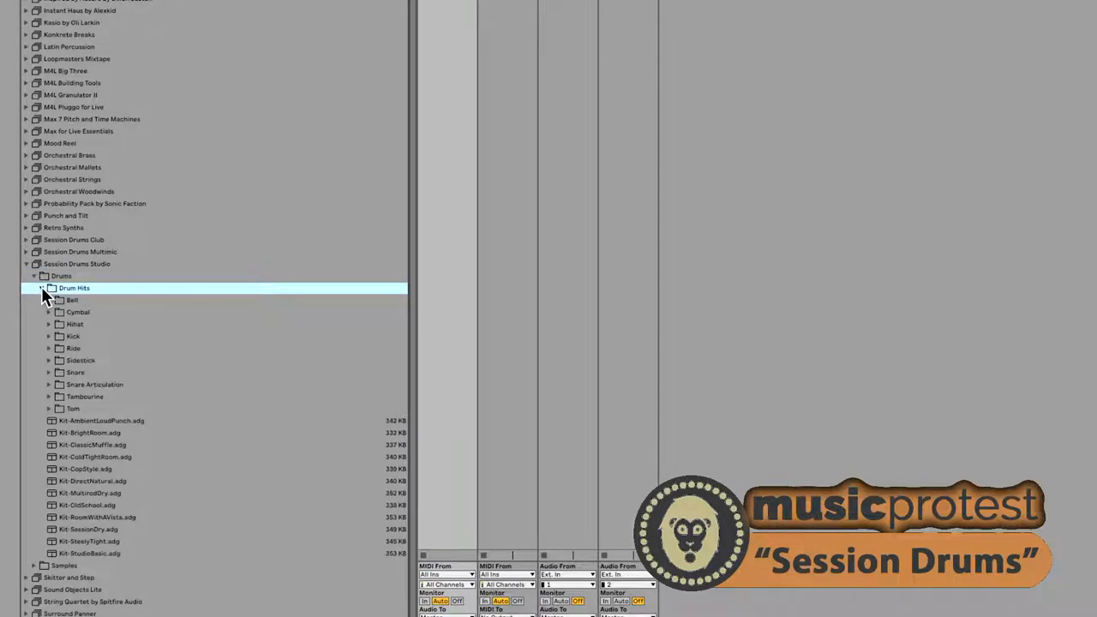
click(41, 288)
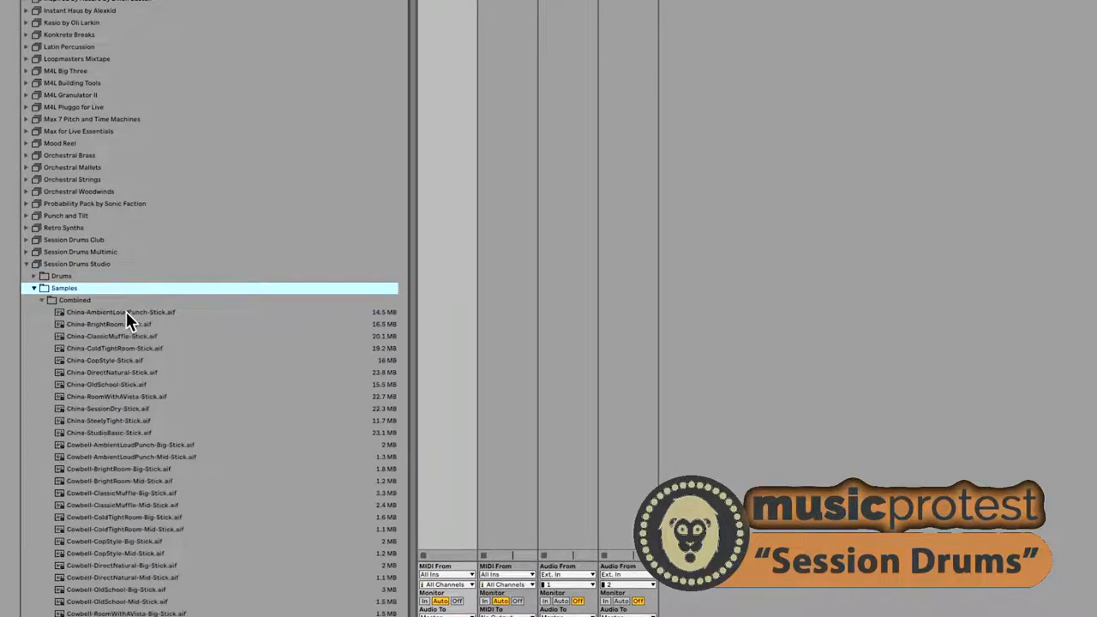
click(112, 332)
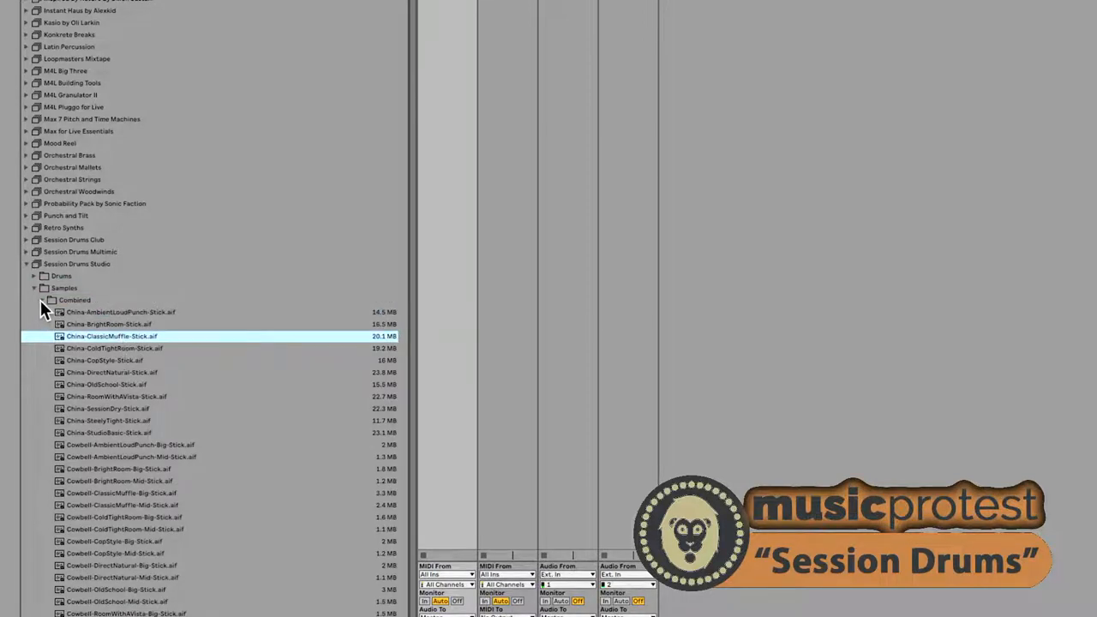
click(41, 300)
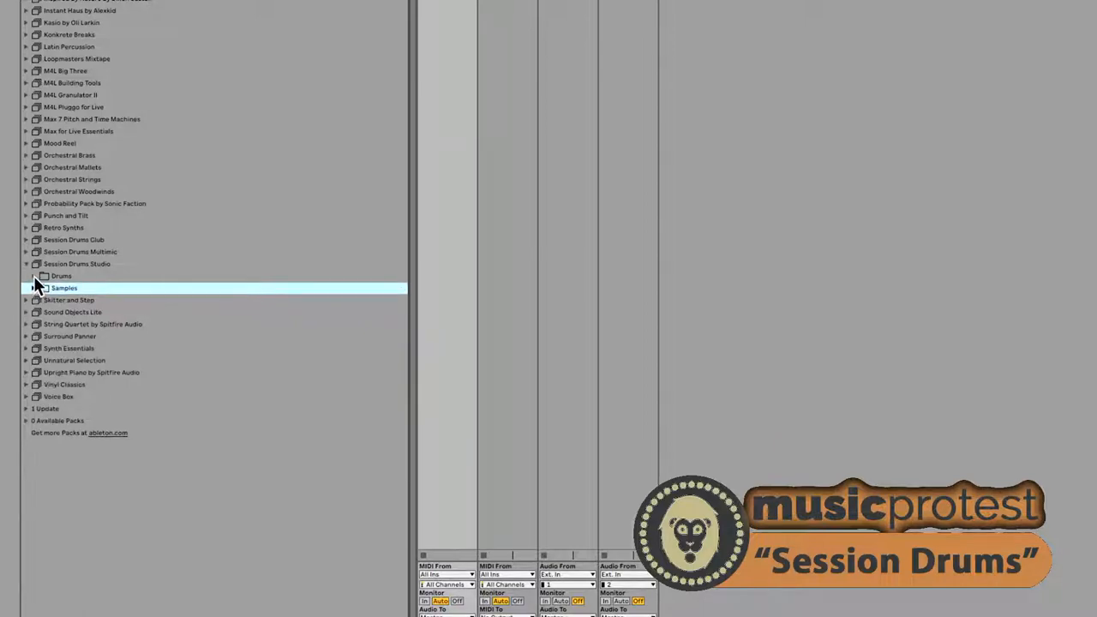
click(33, 274)
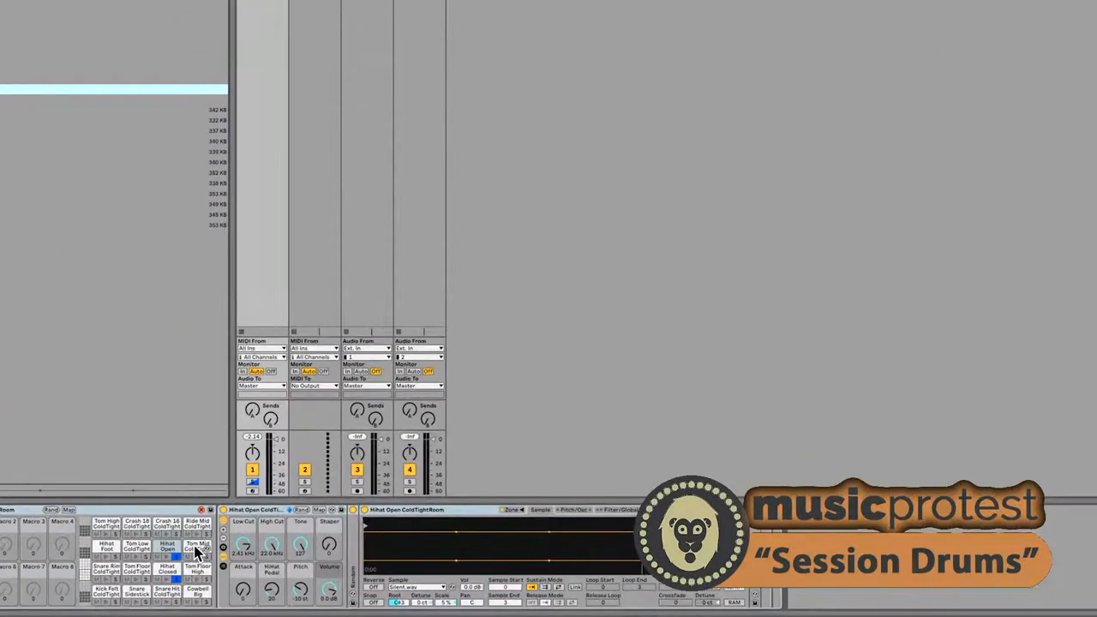
Show the Simpler samples behind the open hi-hat and mid tom pads.
click(195, 547)
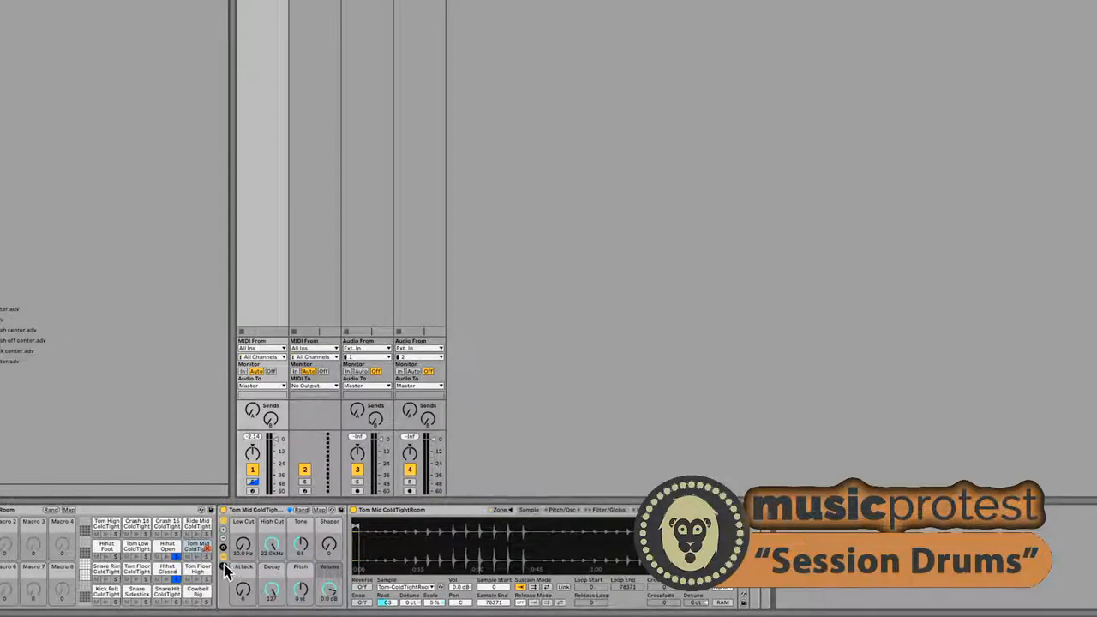
click(175, 546)
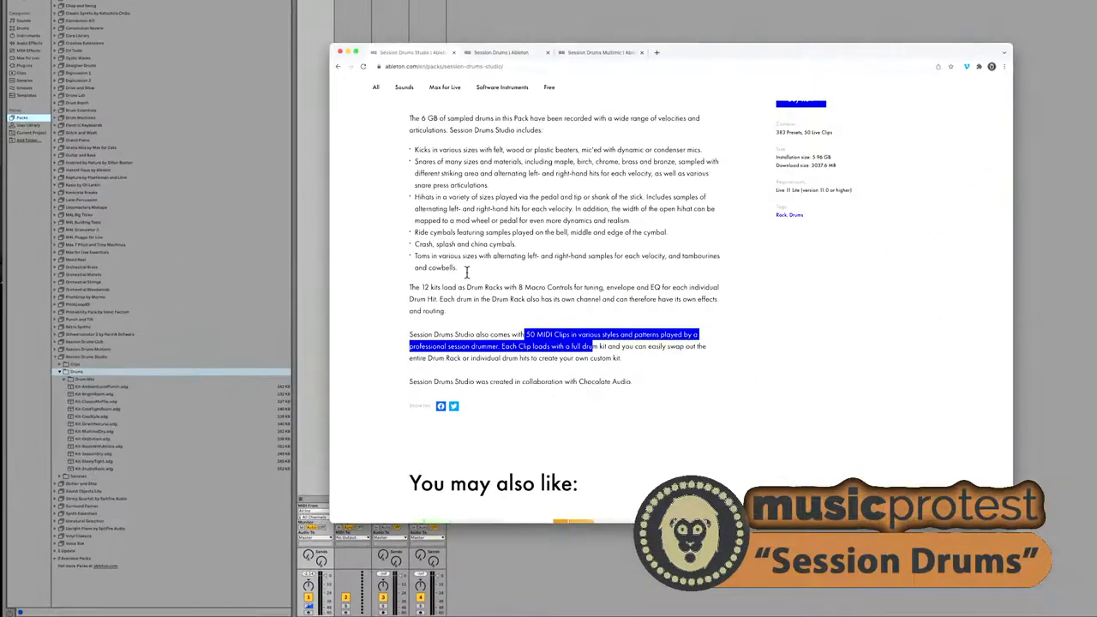
mouse_move(638, 313)
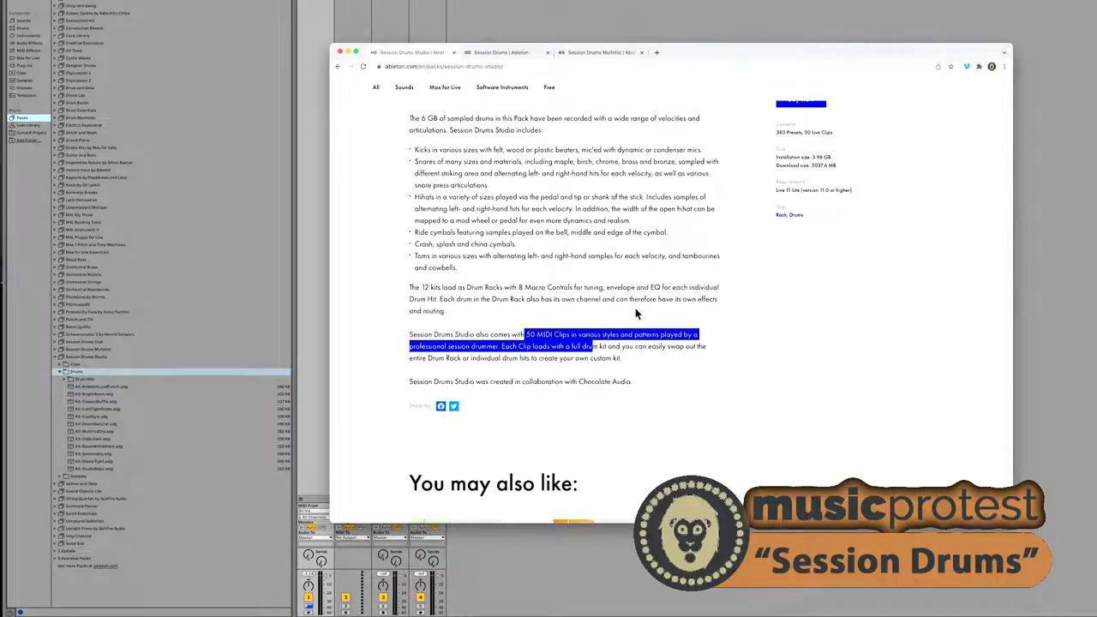
mouse_move(547, 299)
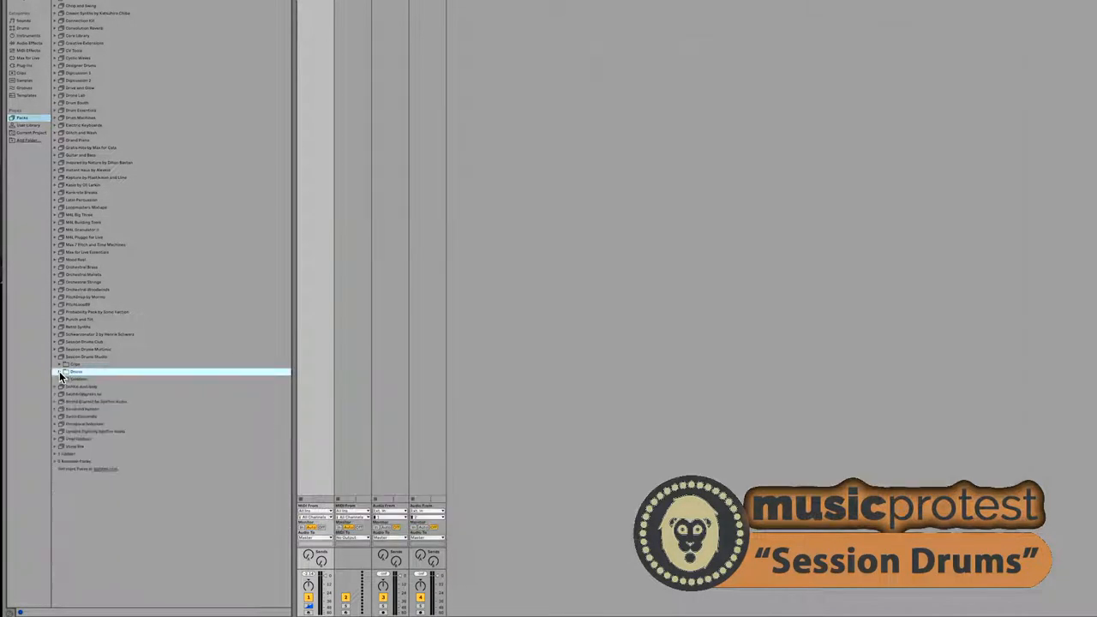
Expand the Session Drums pack in the Browser to reach its groove clips.
click(62, 364)
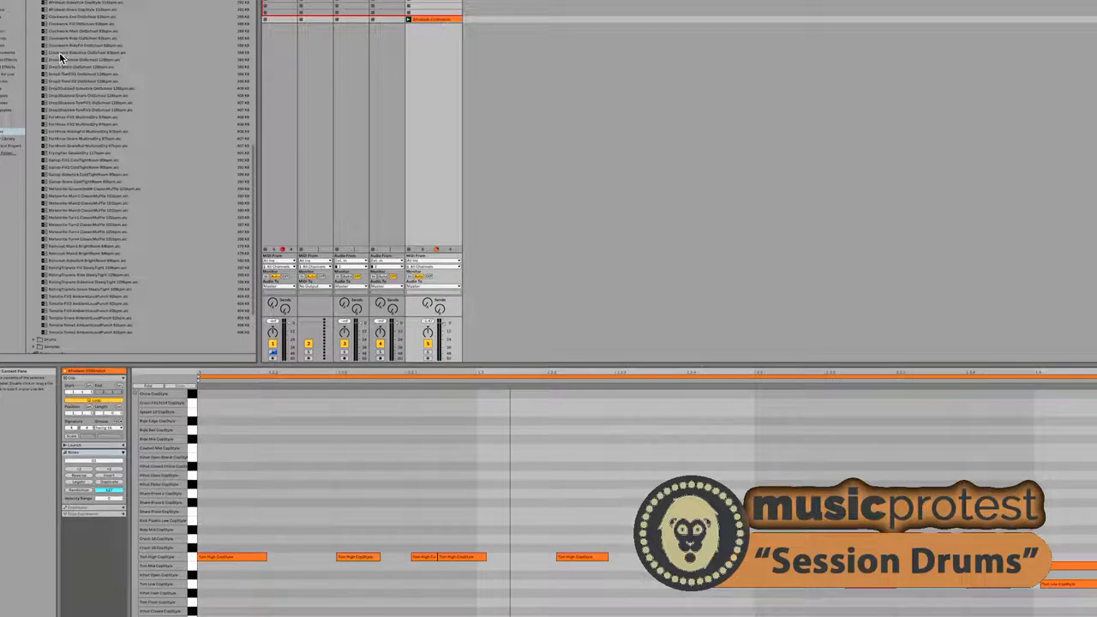
Preview another drum clip from the Session Drums Studio pack.
click(86, 53)
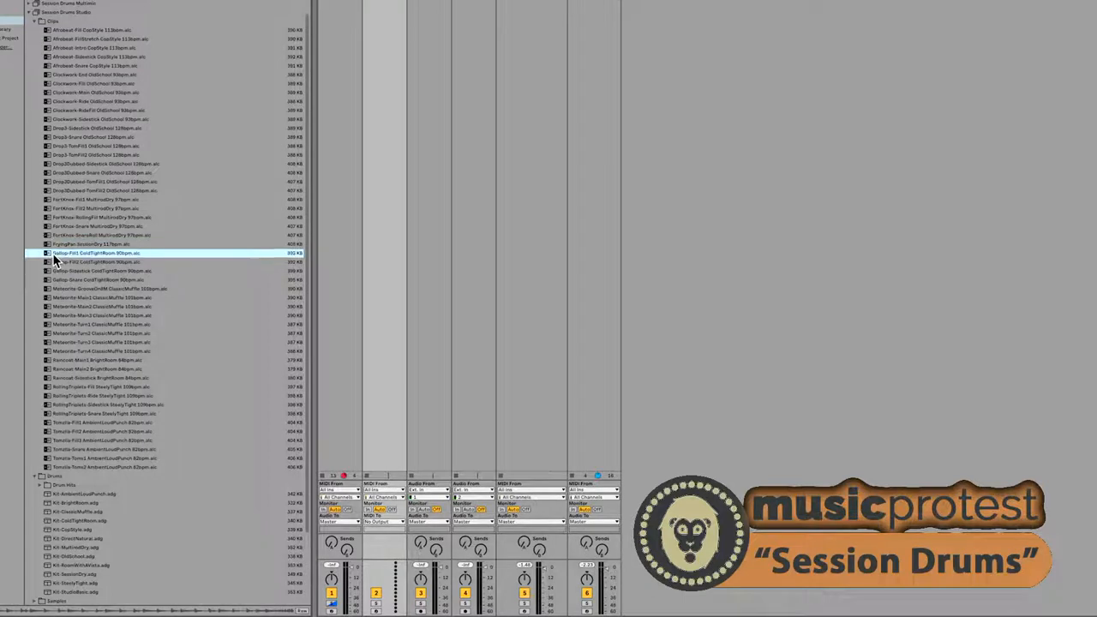
mouse_move(65, 305)
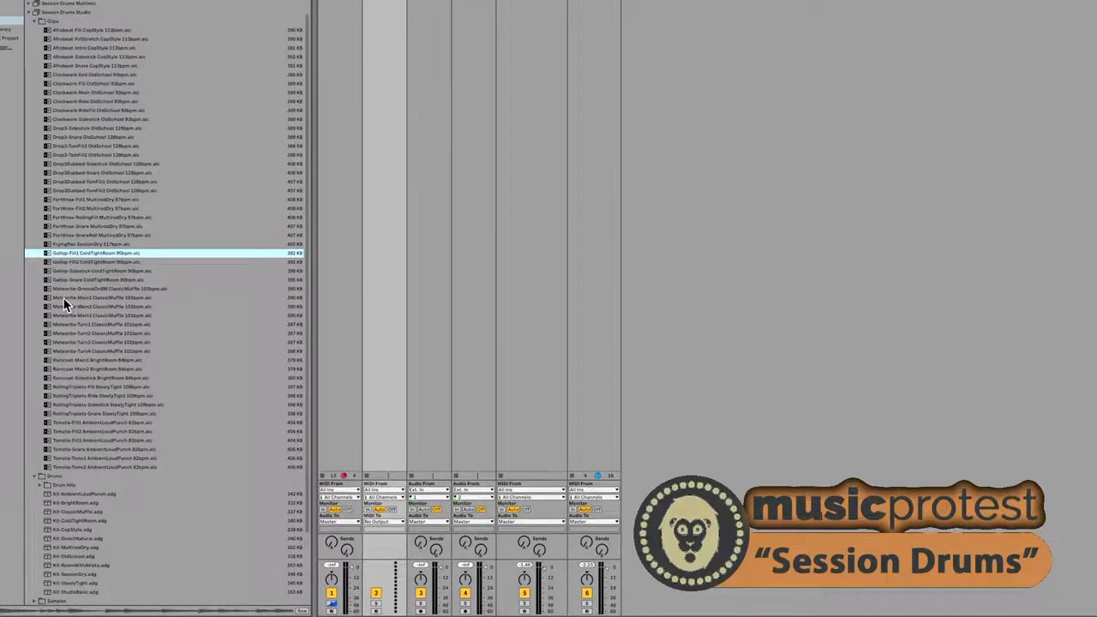
Preview the Metronite groove and the Gallop Fill1, Fill2, Sidestick and following clips.
click(103, 288)
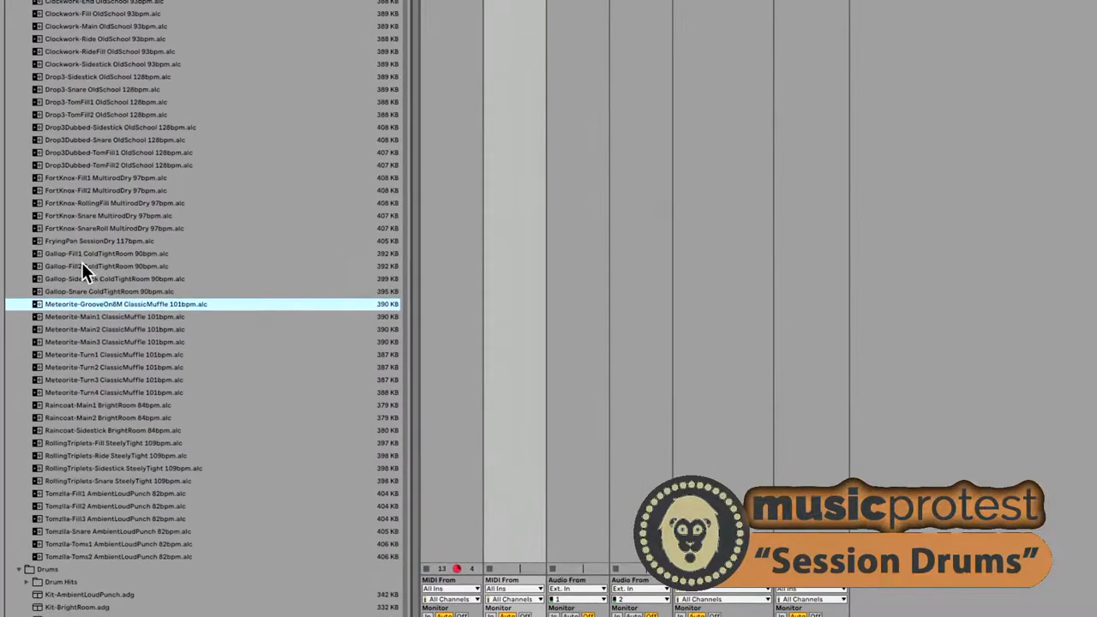
click(106, 253)
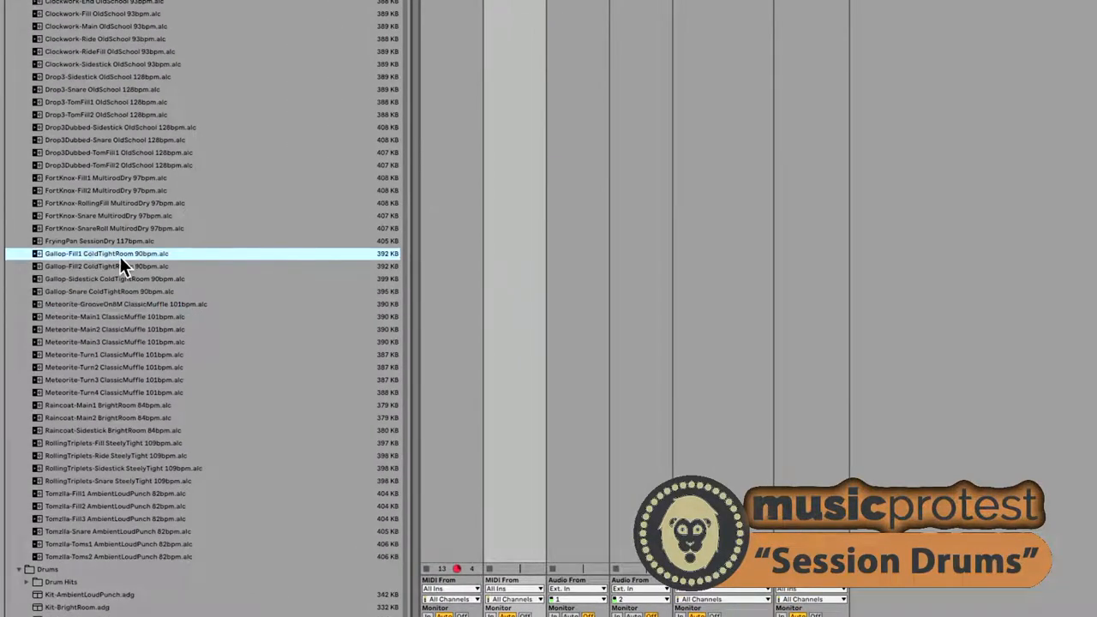
click(128, 267)
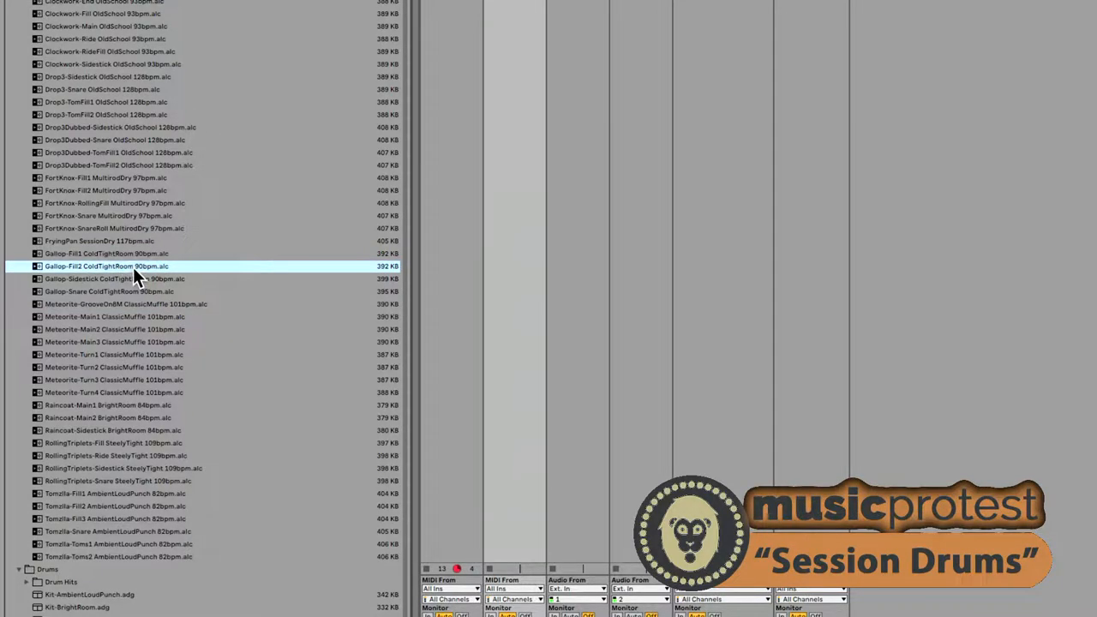
click(120, 278)
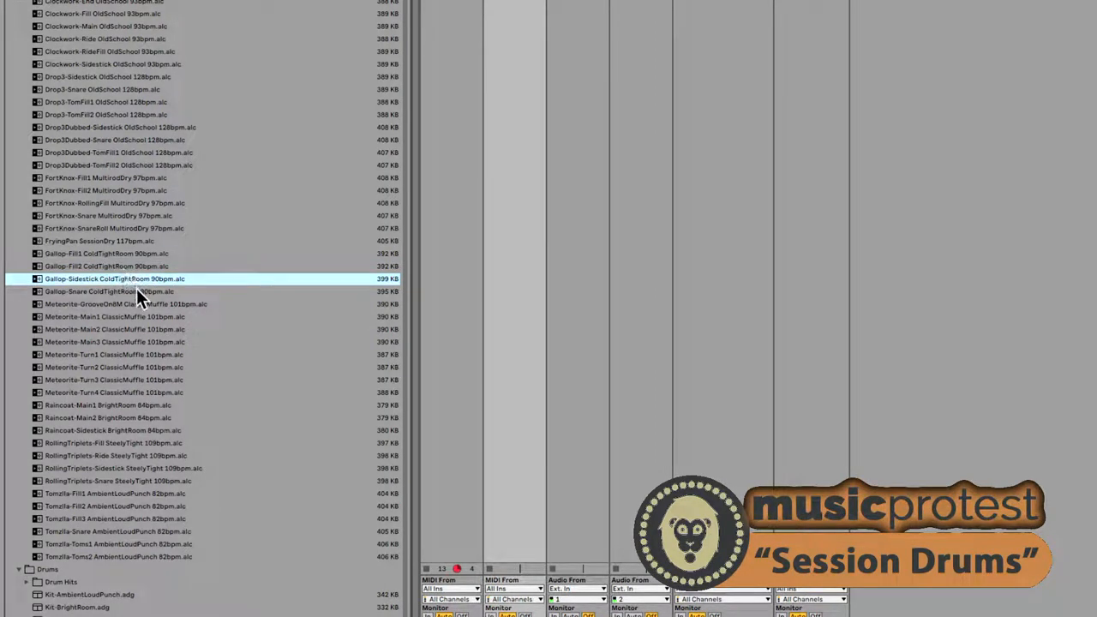
click(110, 291)
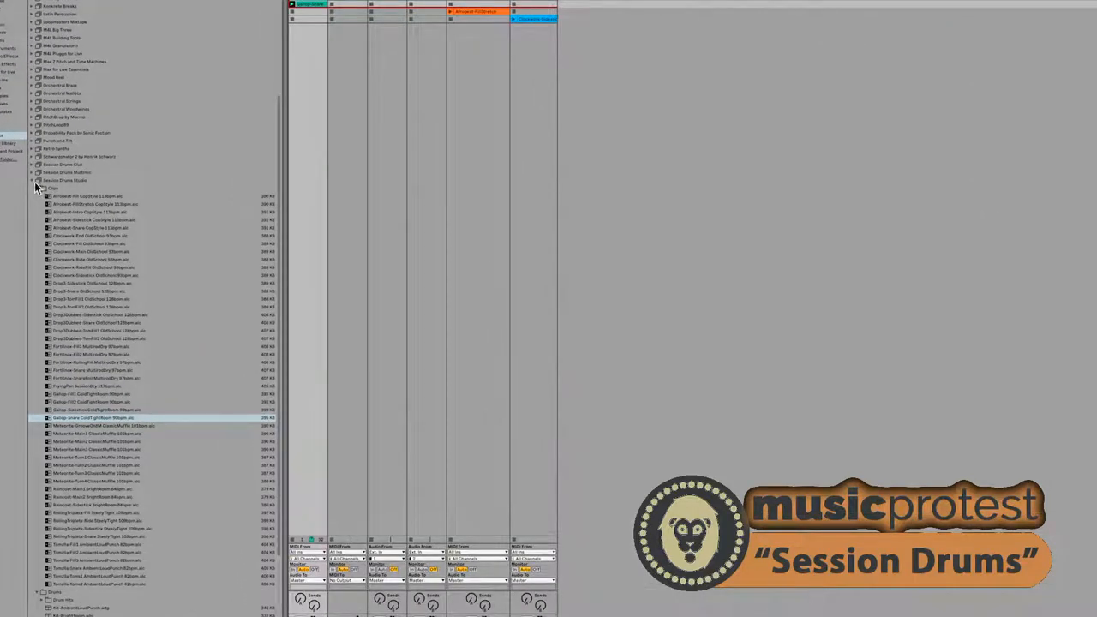
Switch to the browser showing ableton.com's Session Drums pack page at USD 99.
click(30, 182)
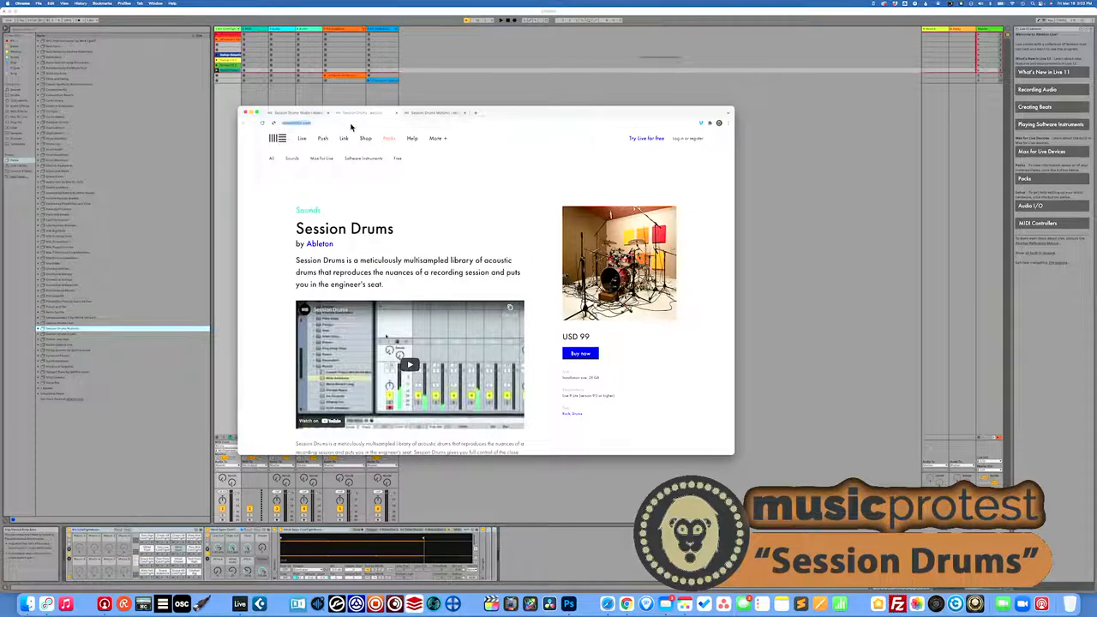
Load the Session Drums Club product page with its room-ambience drums and USD 99 price.
click(308, 123)
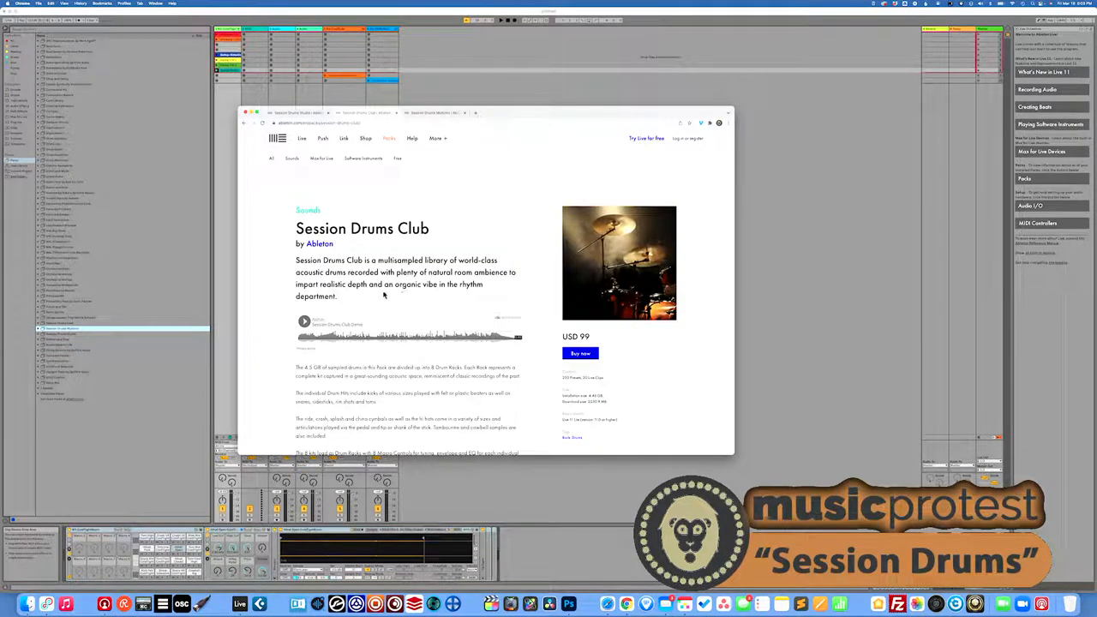
Read through the Session Drums Club page and highlight its 4.5 GB sample size detail.
click(305, 323)
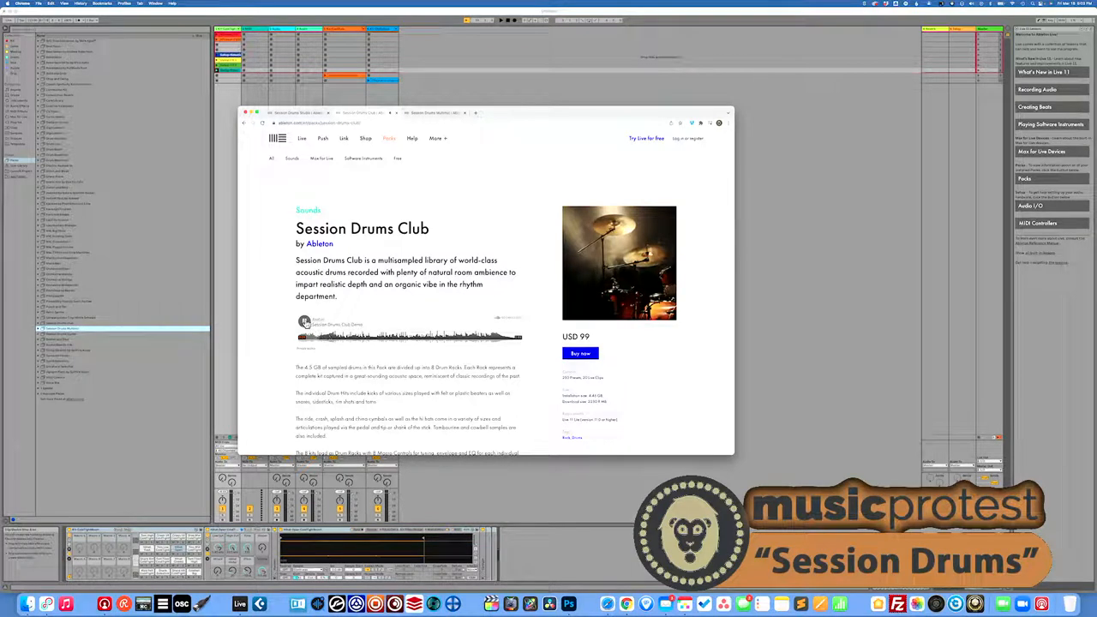
scroll(down, 3)
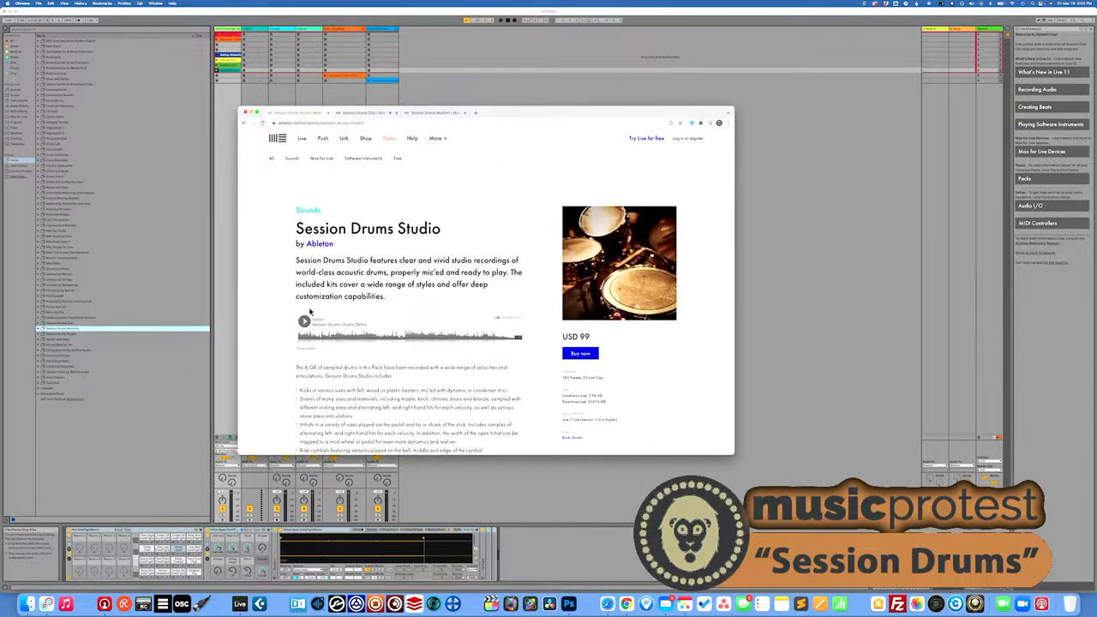
click(305, 323)
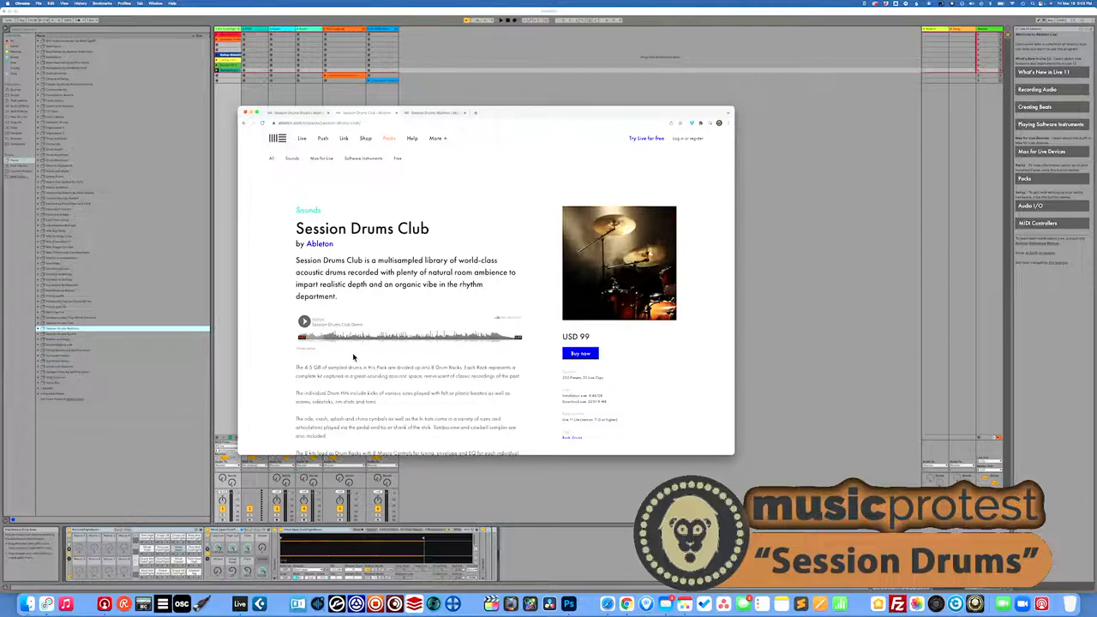
scroll(down, 3)
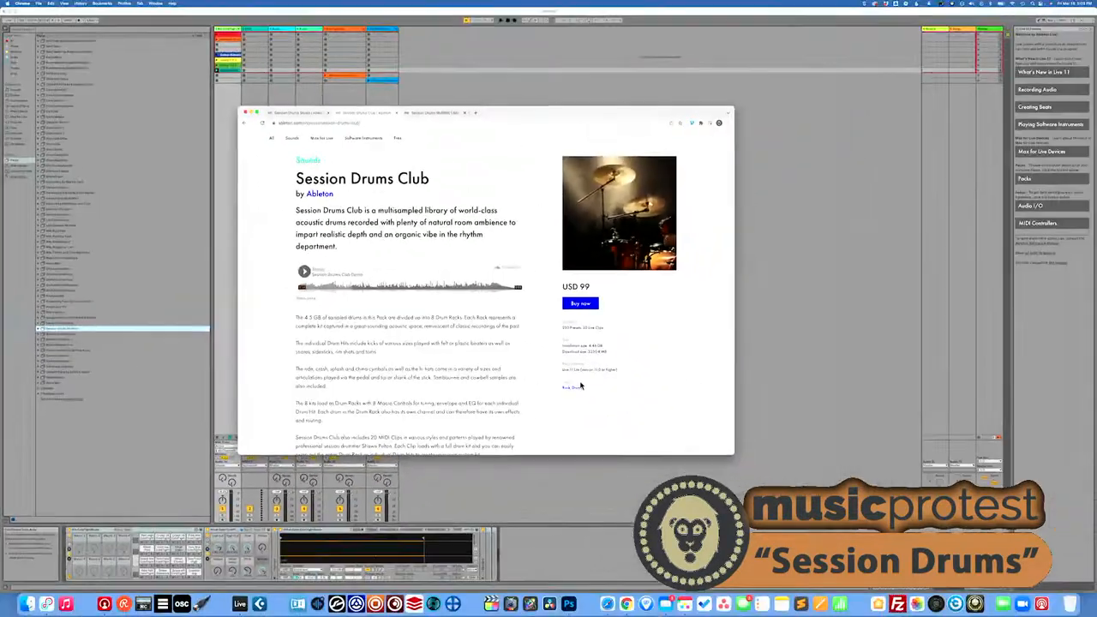
double_click(413, 179)
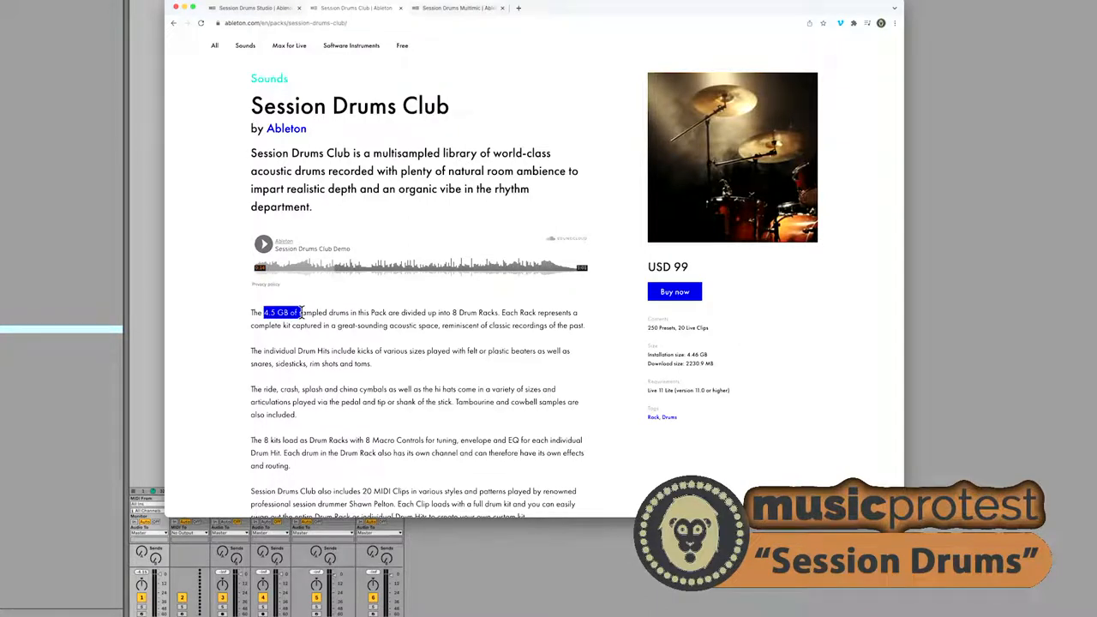
scroll(down, 3)
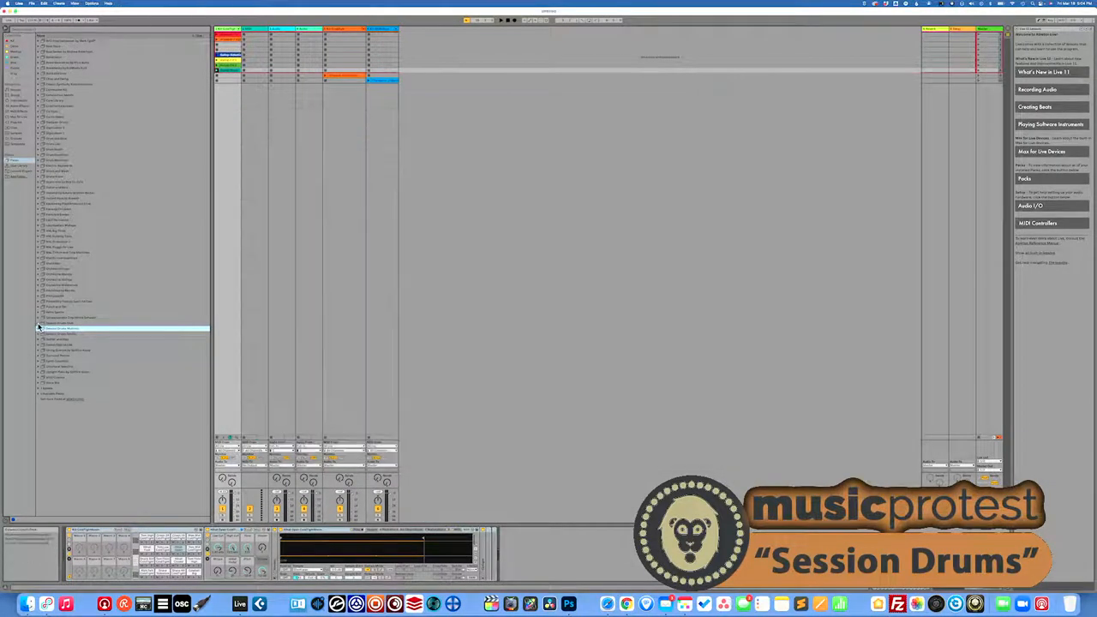
Expand the Session Drums pack folder in Live's browser for comparison.
click(41, 329)
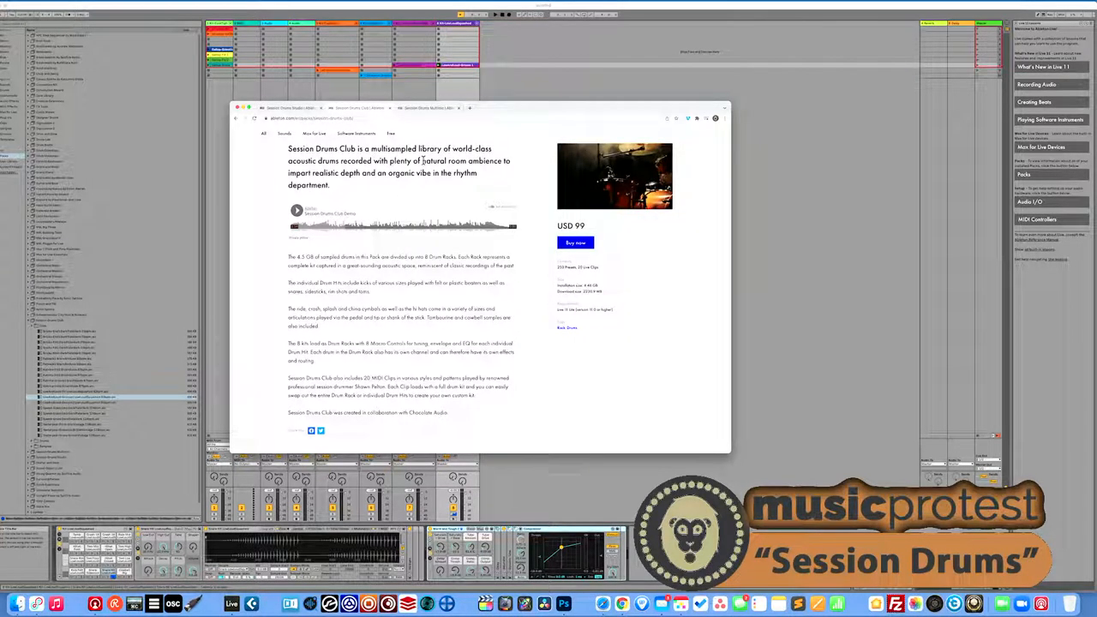
Highlight a phrase in the Session Drums Club description on ableton.com.
drag(422, 161, 500, 161)
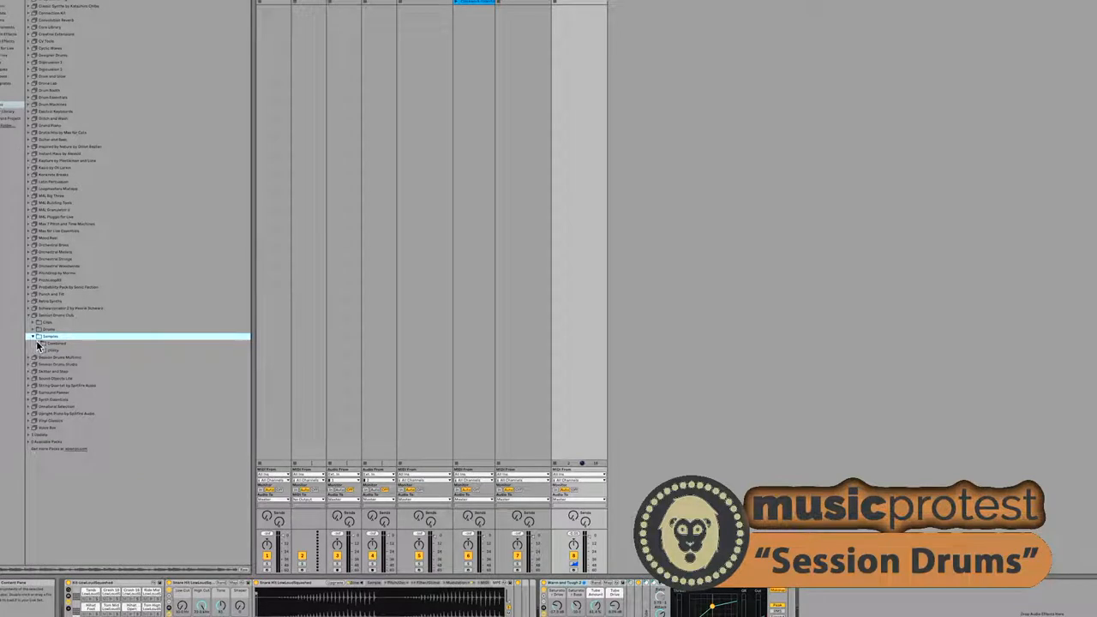
Expand the drum pack's Samples folder, browse its WAV list and preview one sample.
click(36, 336)
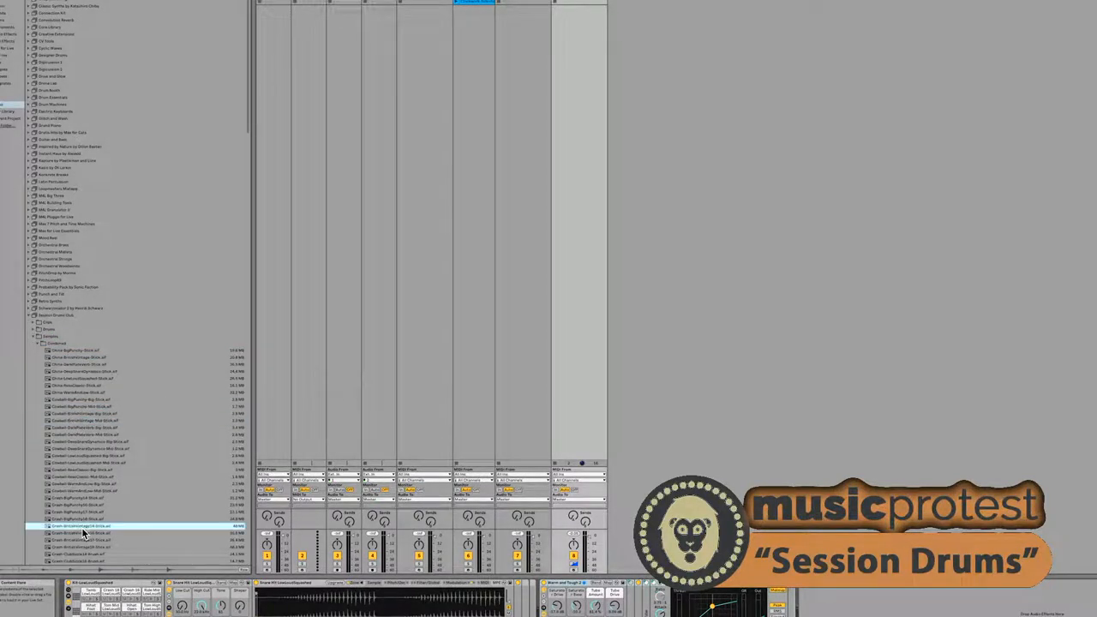
scroll(down, 3)
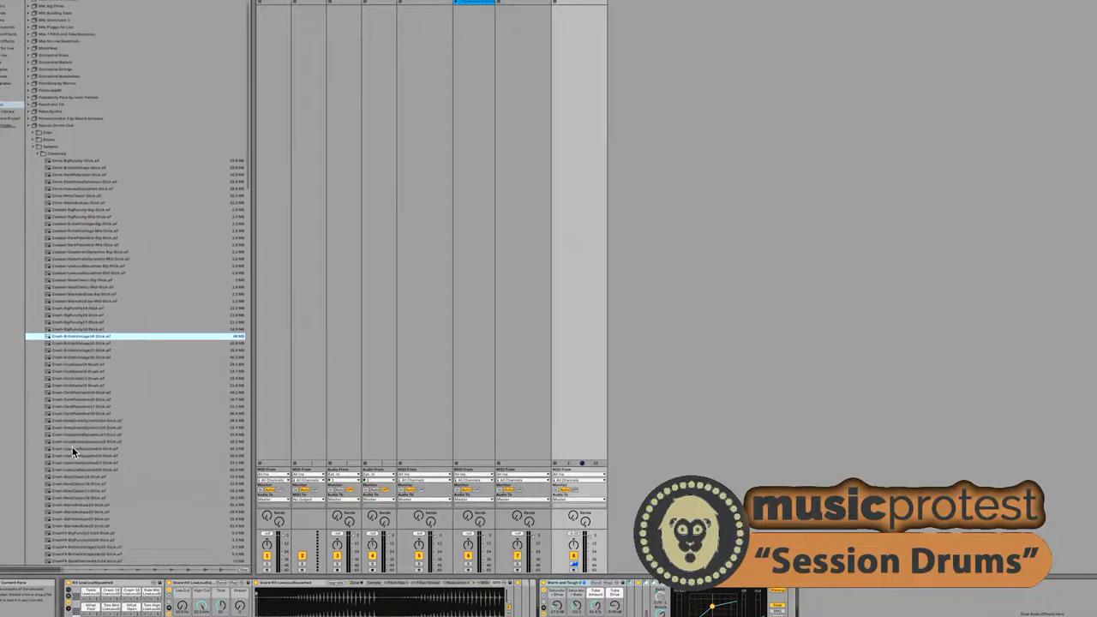
scroll(down, 3)
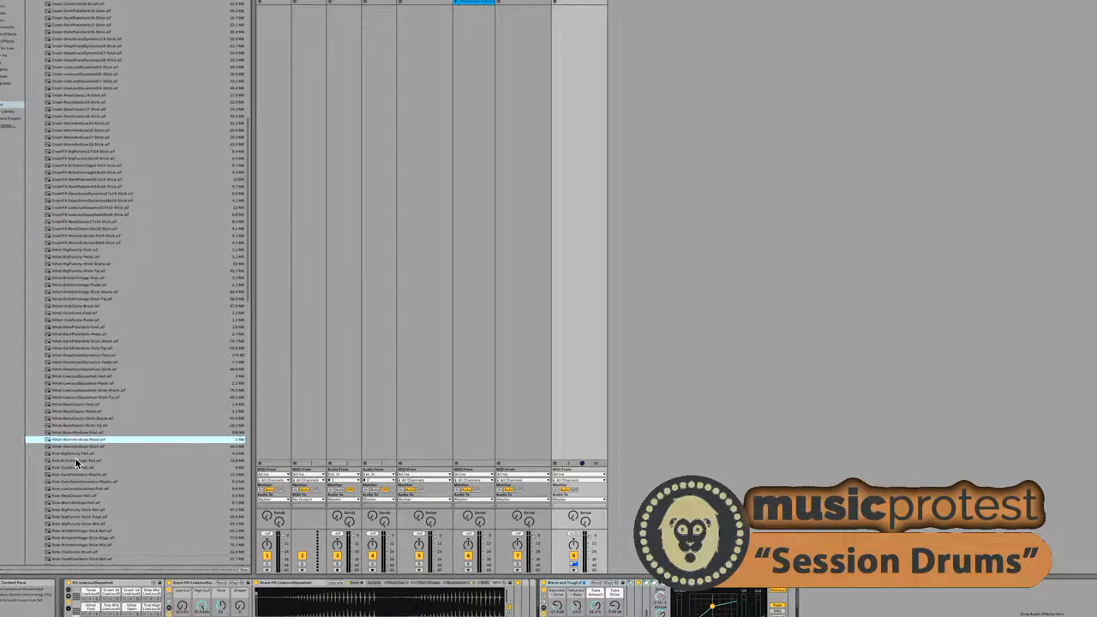
scroll(down, 3)
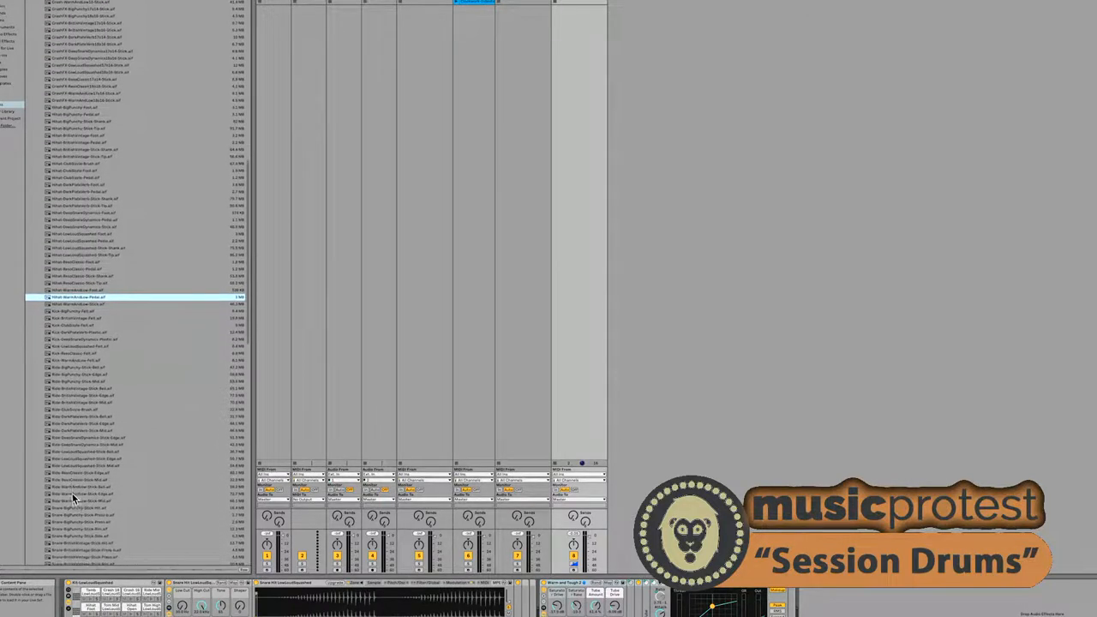
scroll(down, 3)
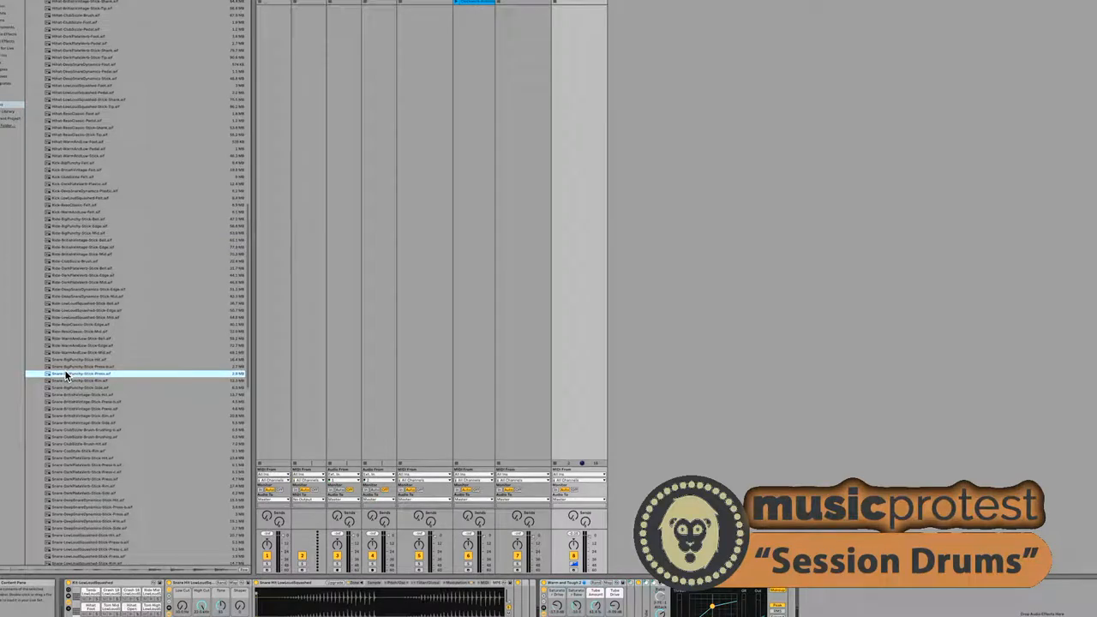
click(82, 360)
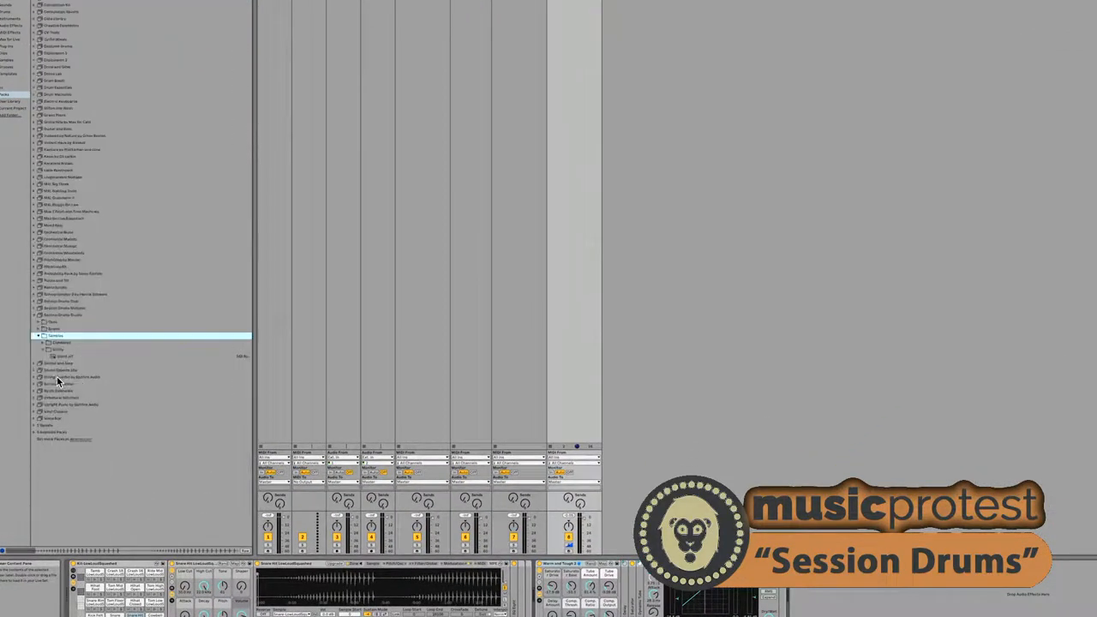
Expand the next pack's Samples folder and preview one of its drum samples.
click(48, 343)
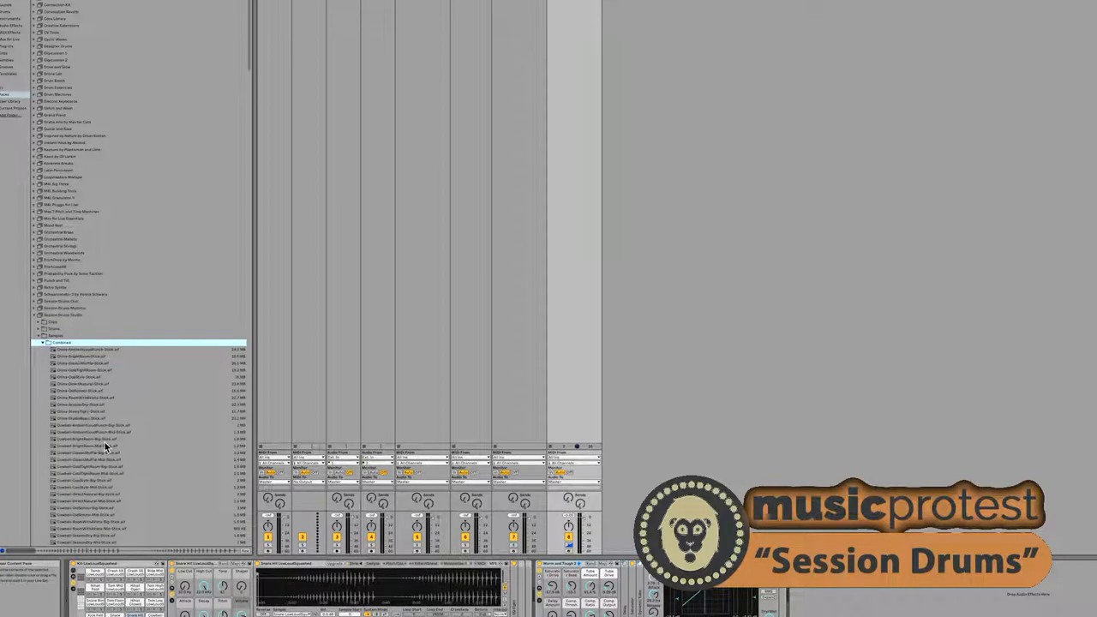
scroll(down, 3)
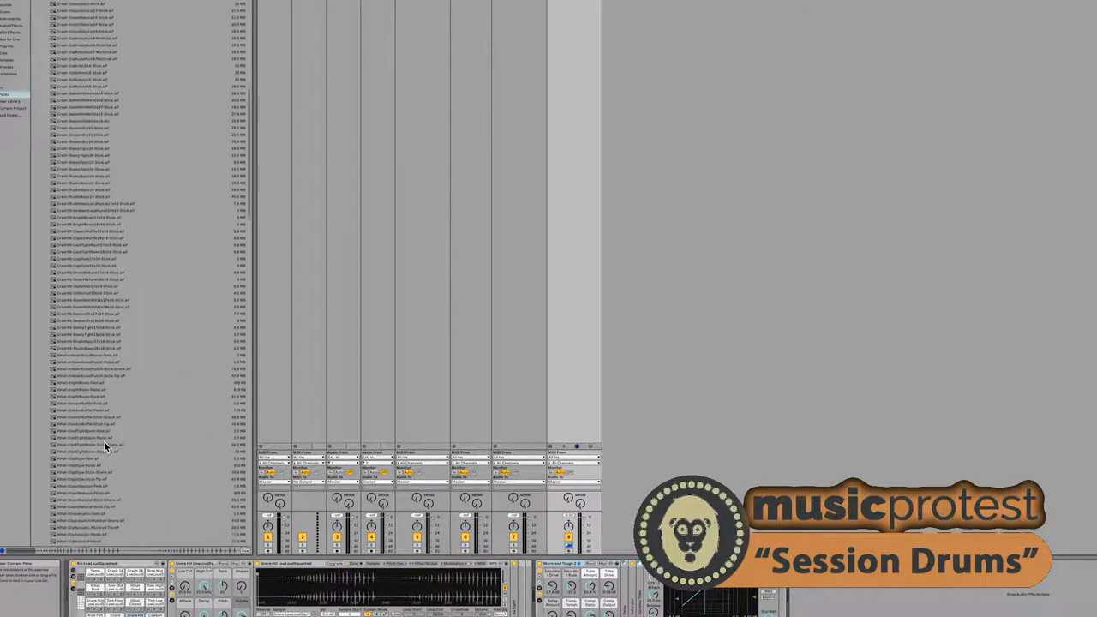
scroll(down, 3)
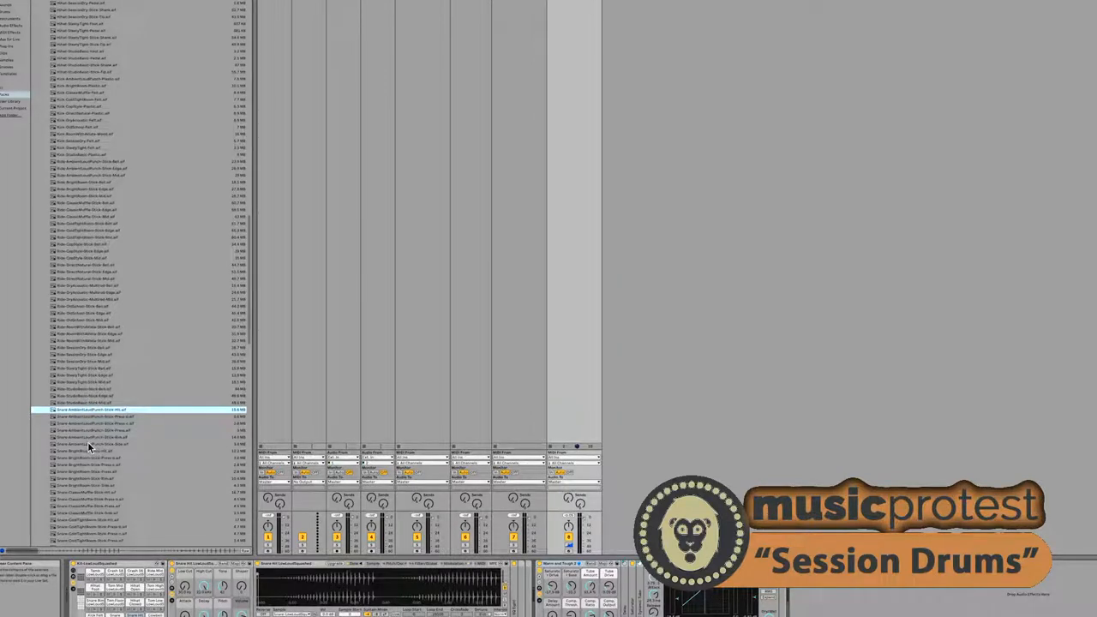
click(89, 450)
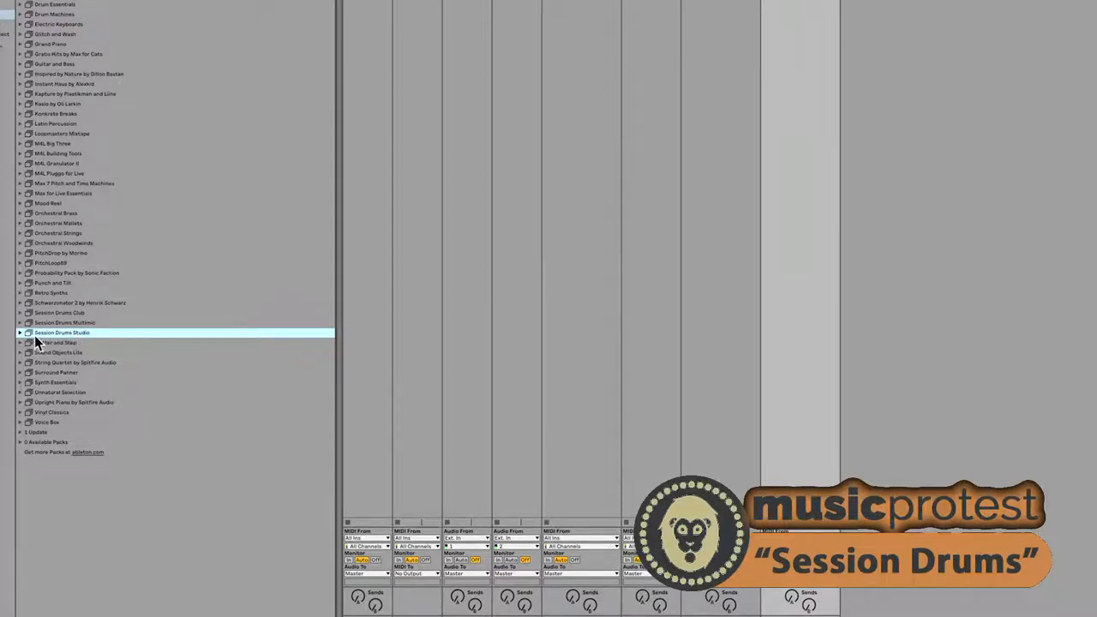
mouse_move(68, 323)
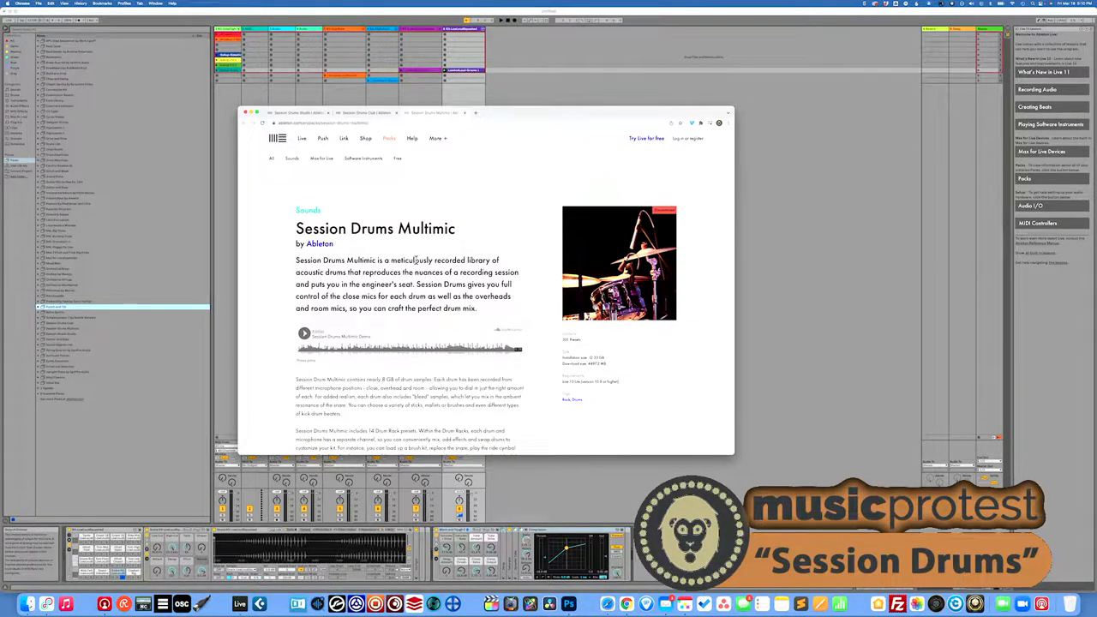
Highlight the Multimic page's 'for each drum as' close-mic phrase, then move to the Studio page.
drag(437, 261, 476, 271)
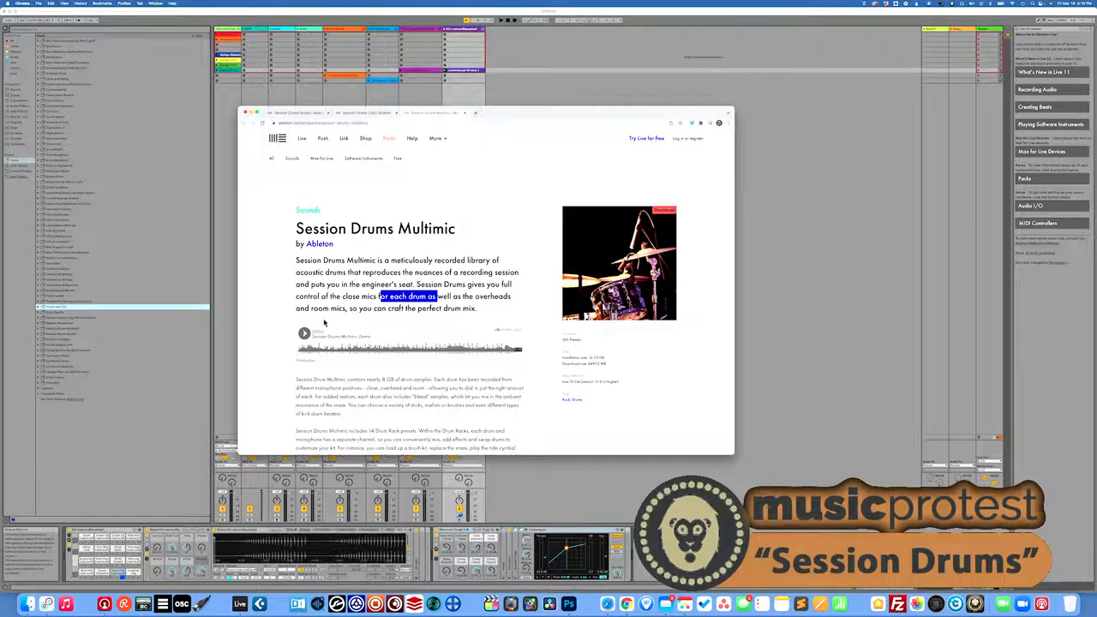
click(305, 333)
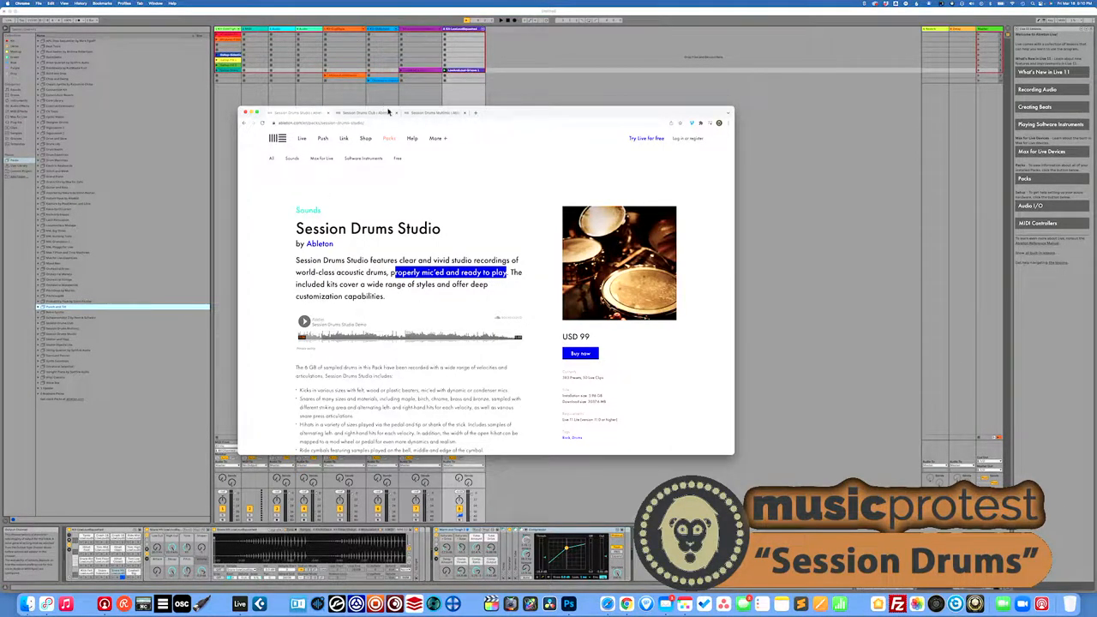
click(420, 117)
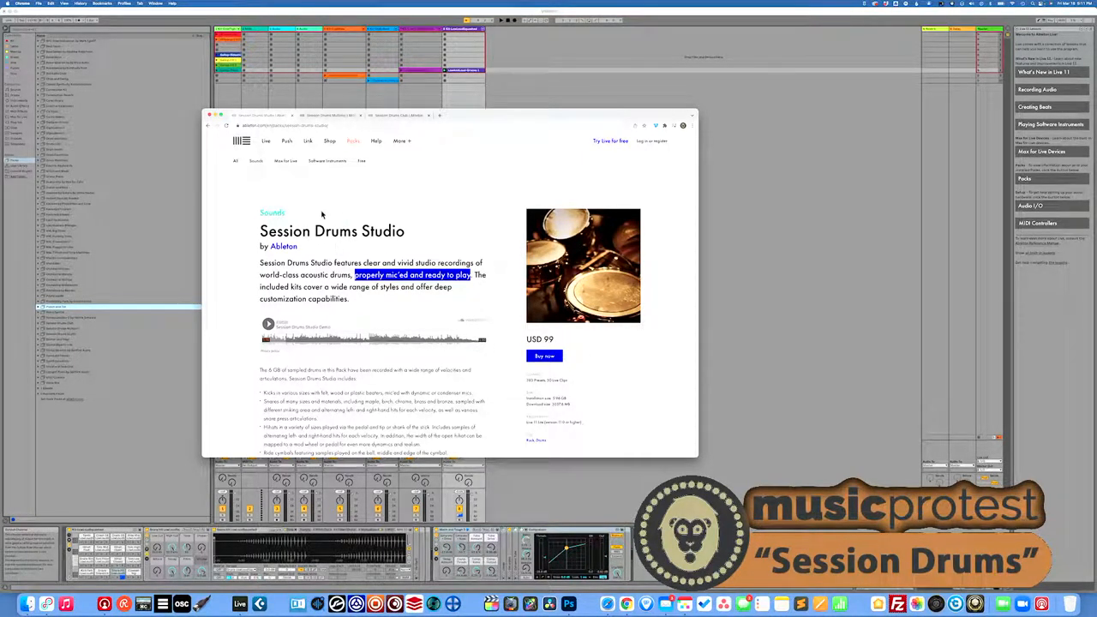
mouse_move(370, 244)
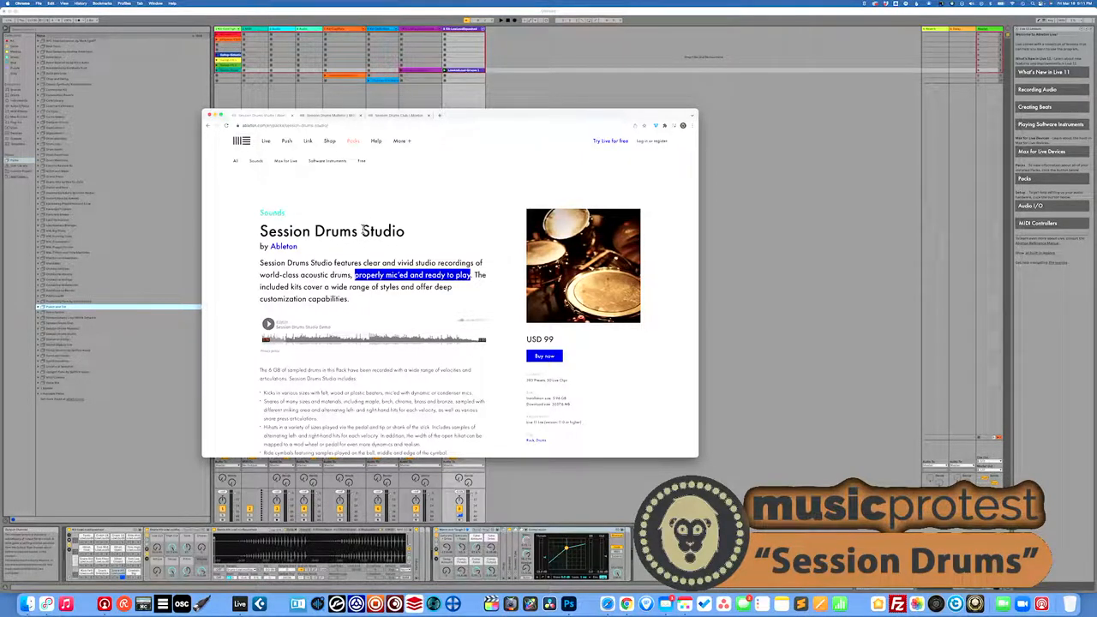
click(395, 115)
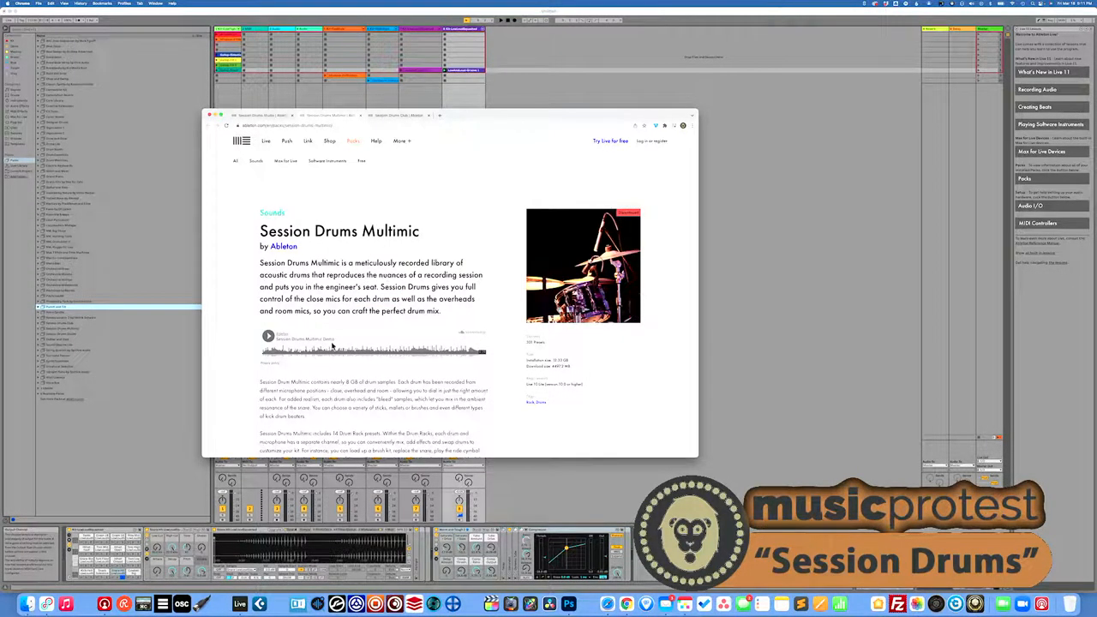
scroll(down, 3)
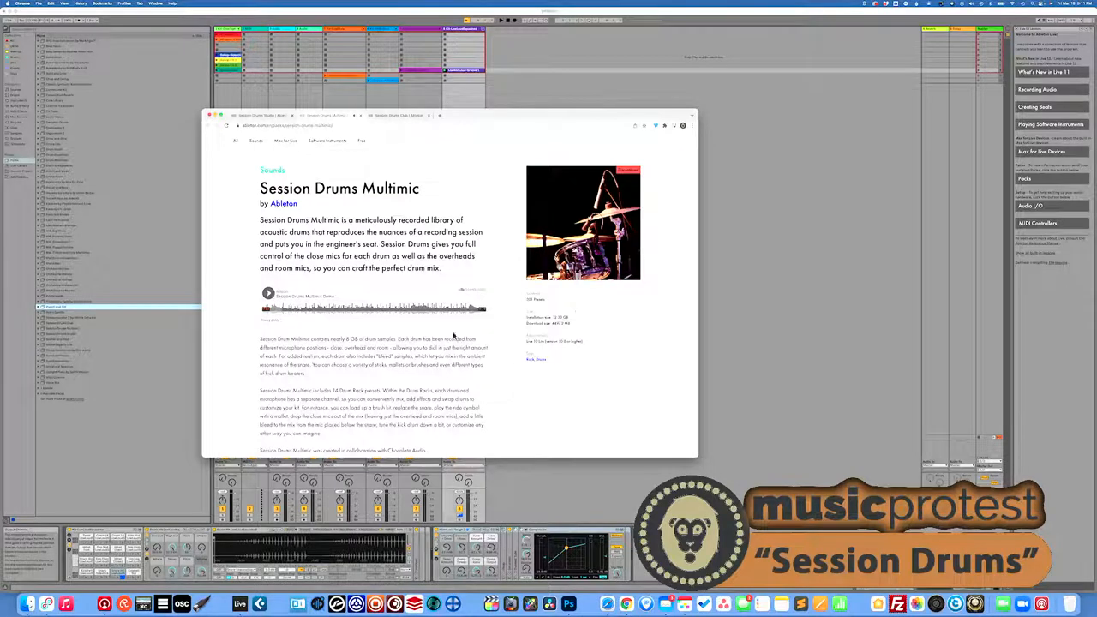
scroll(down, 3)
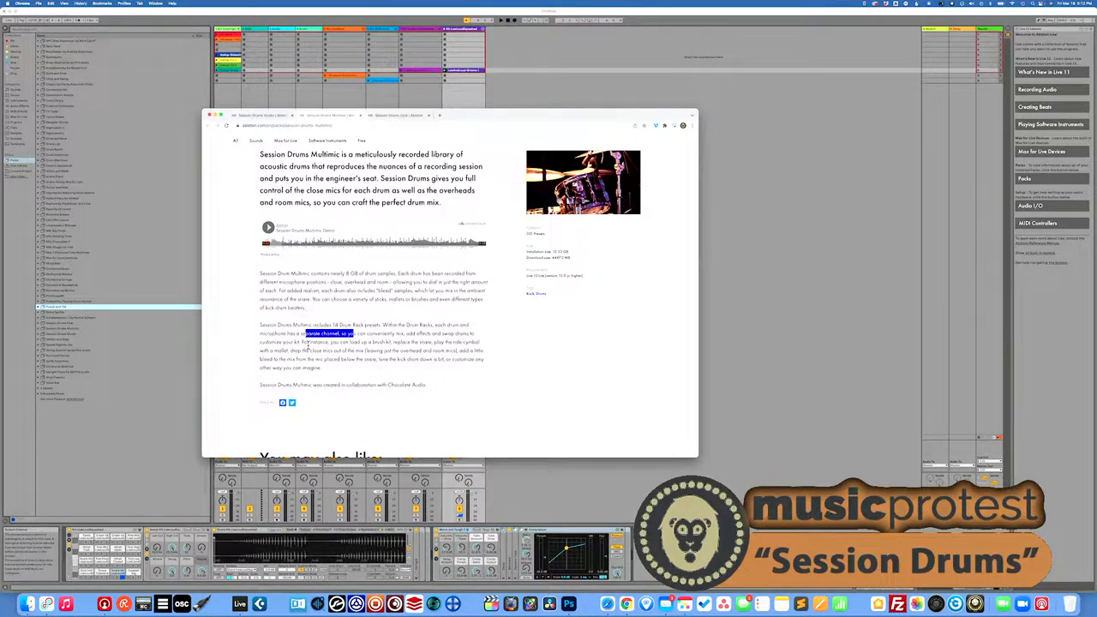
scroll(down, 3)
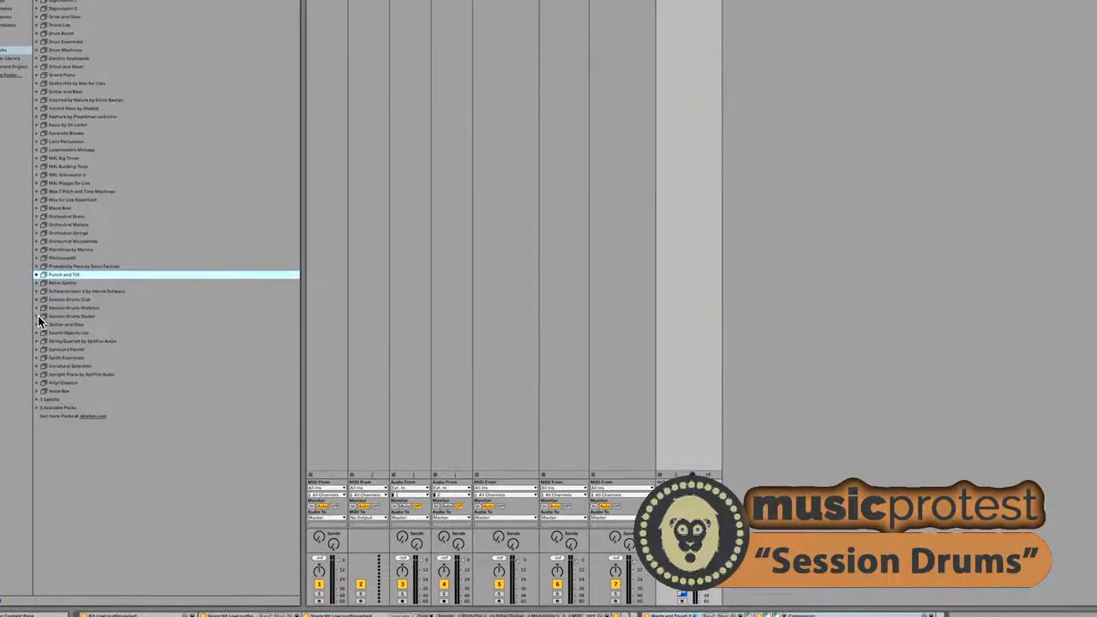
Expand Session Drums Multimic > Drums and load its first kits, ending on Cocktail Stick FX.
click(37, 309)
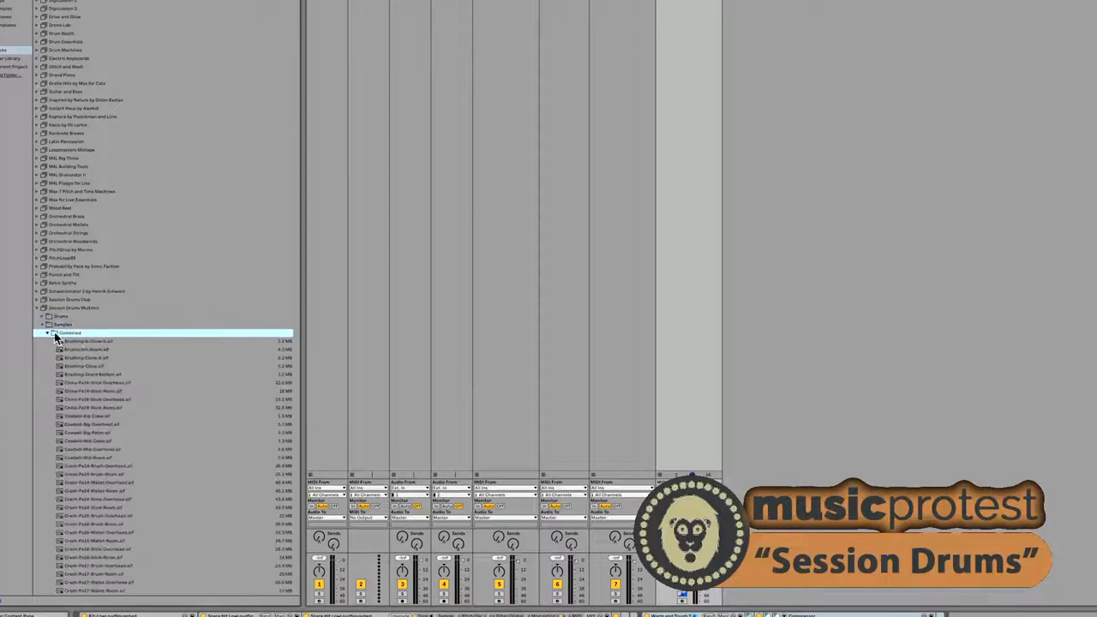
click(77, 367)
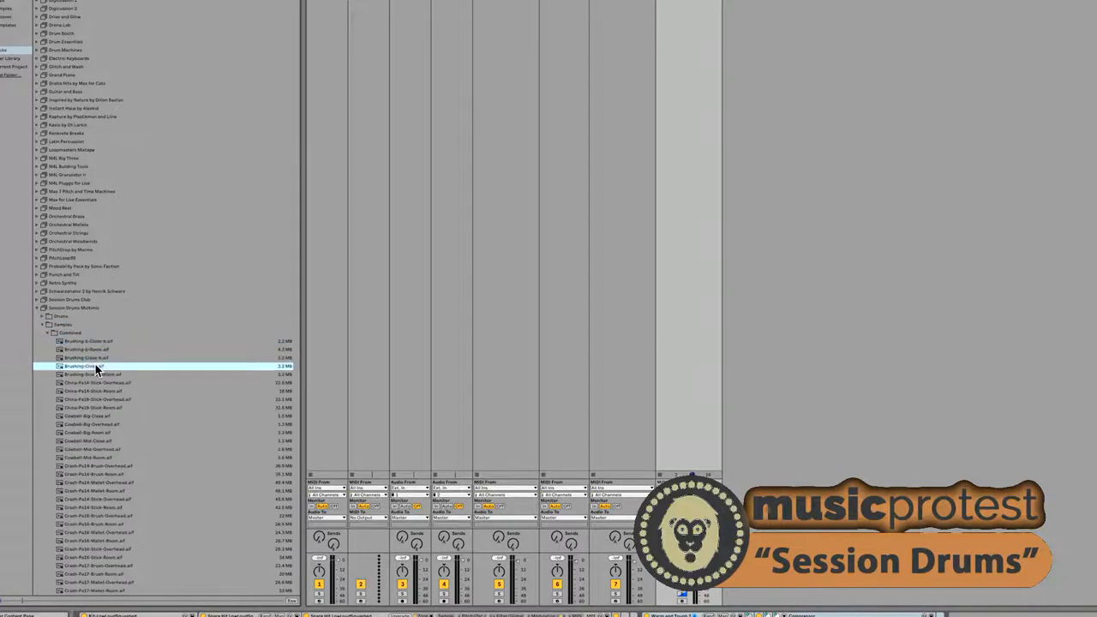
click(94, 373)
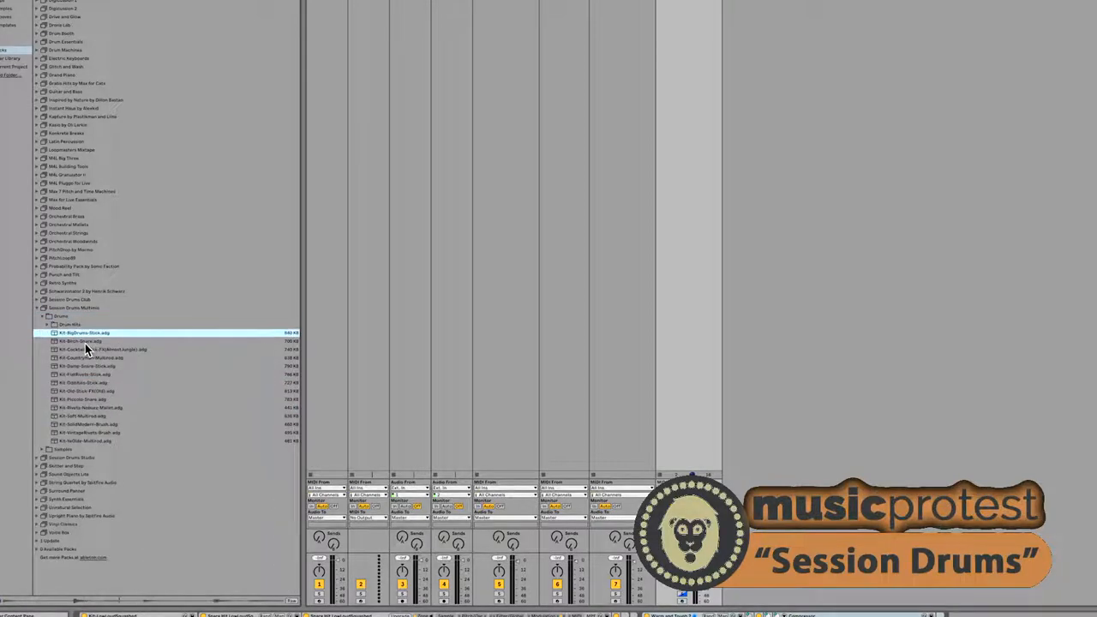
click(77, 343)
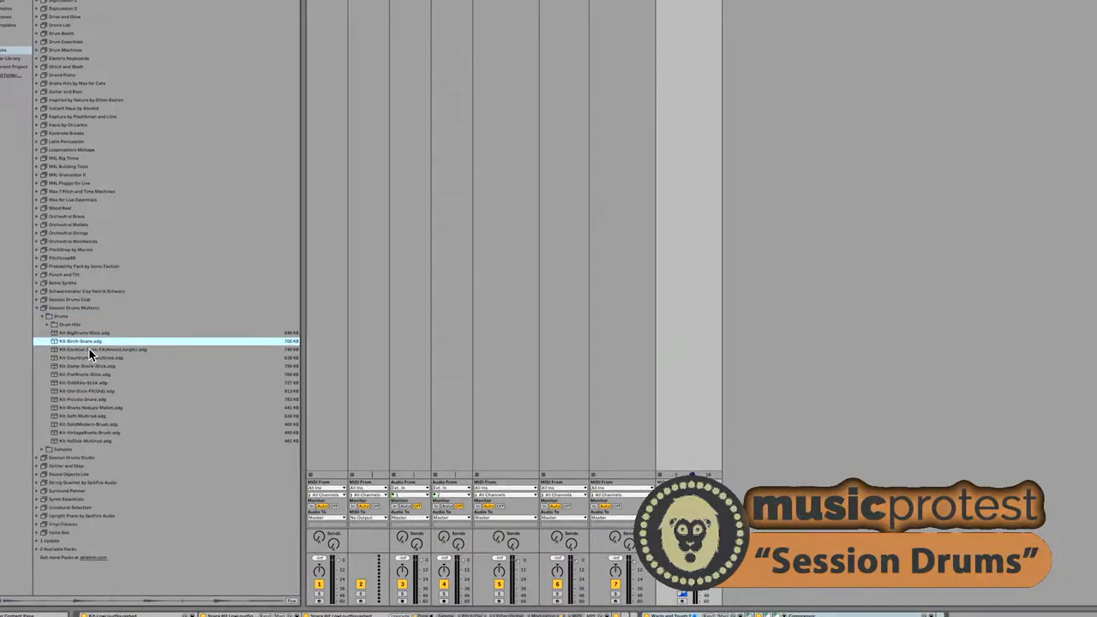
click(86, 350)
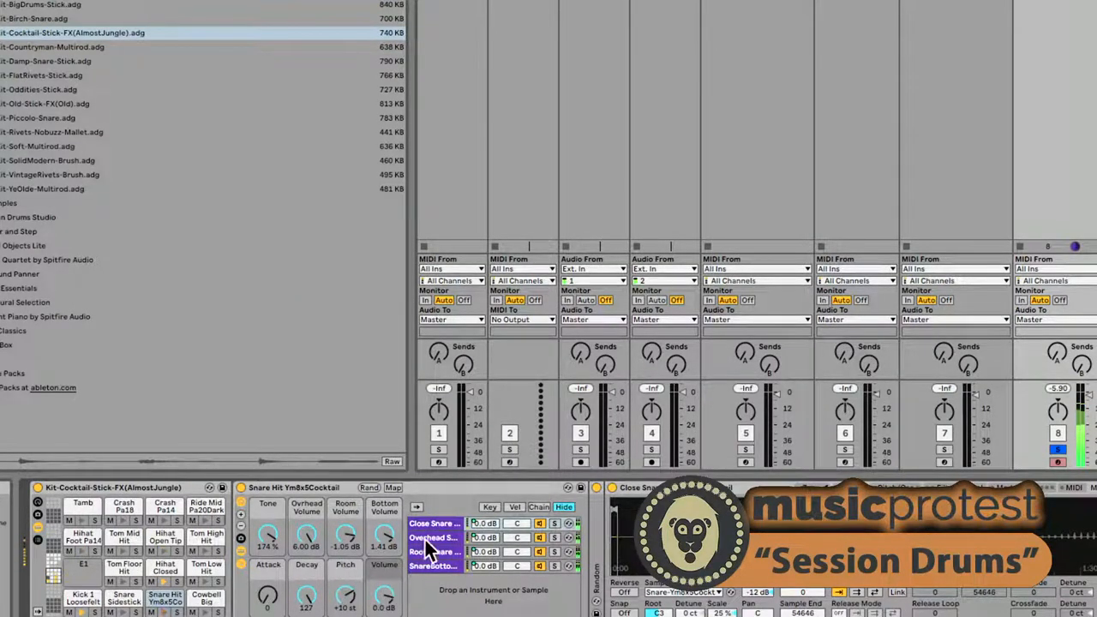
Show the snare's Overhead Snare and Snare Bottom mic samplers in the Drum Rack.
click(435, 538)
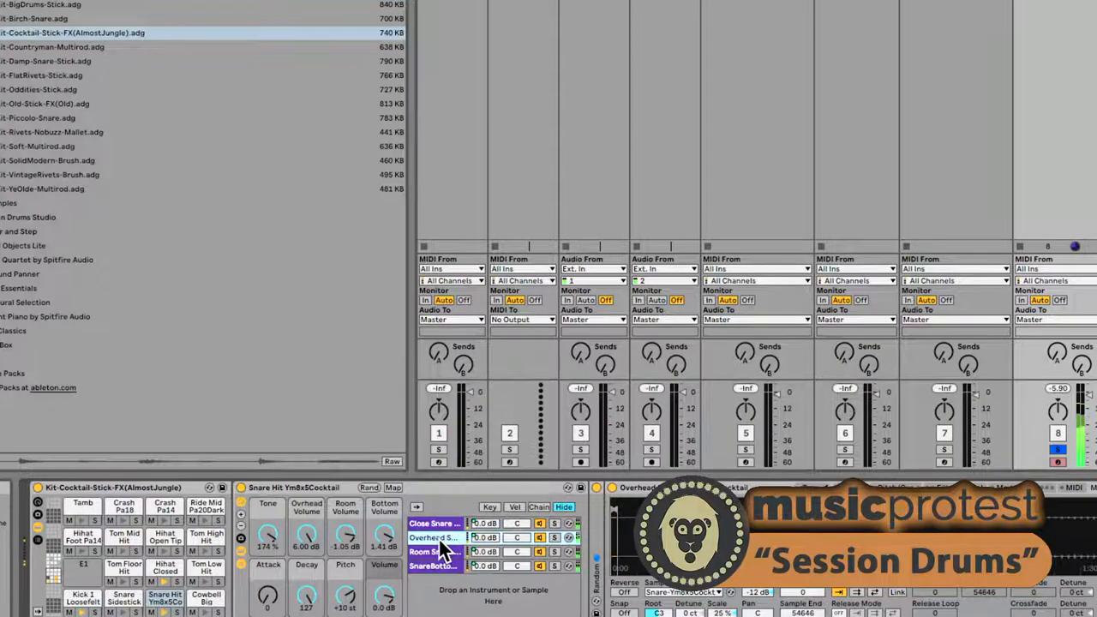
click(435, 566)
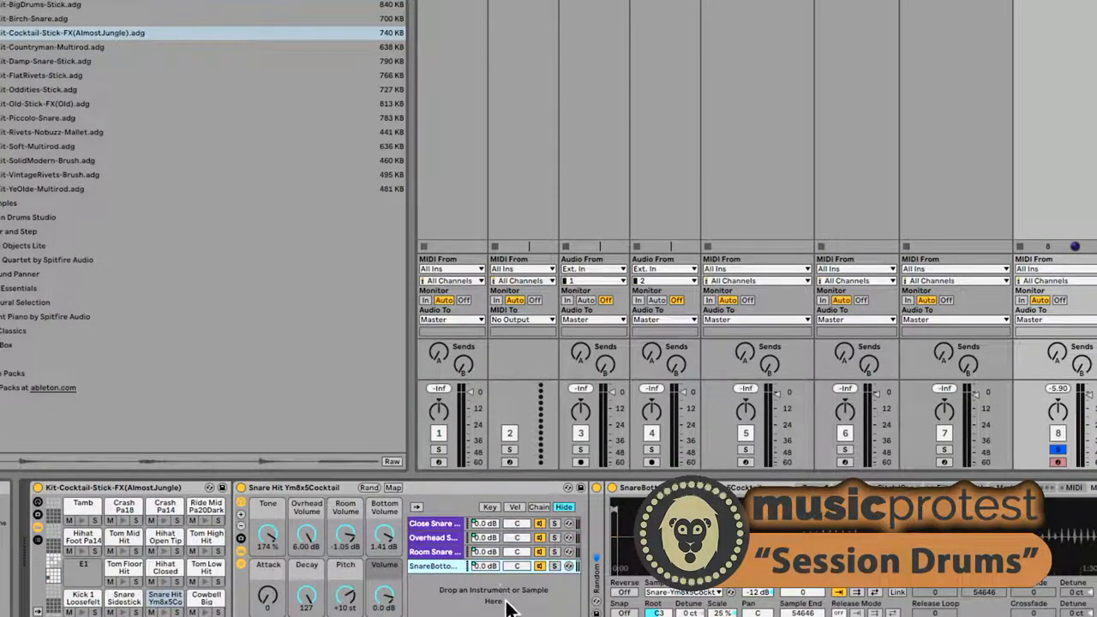
mouse_move(374, 532)
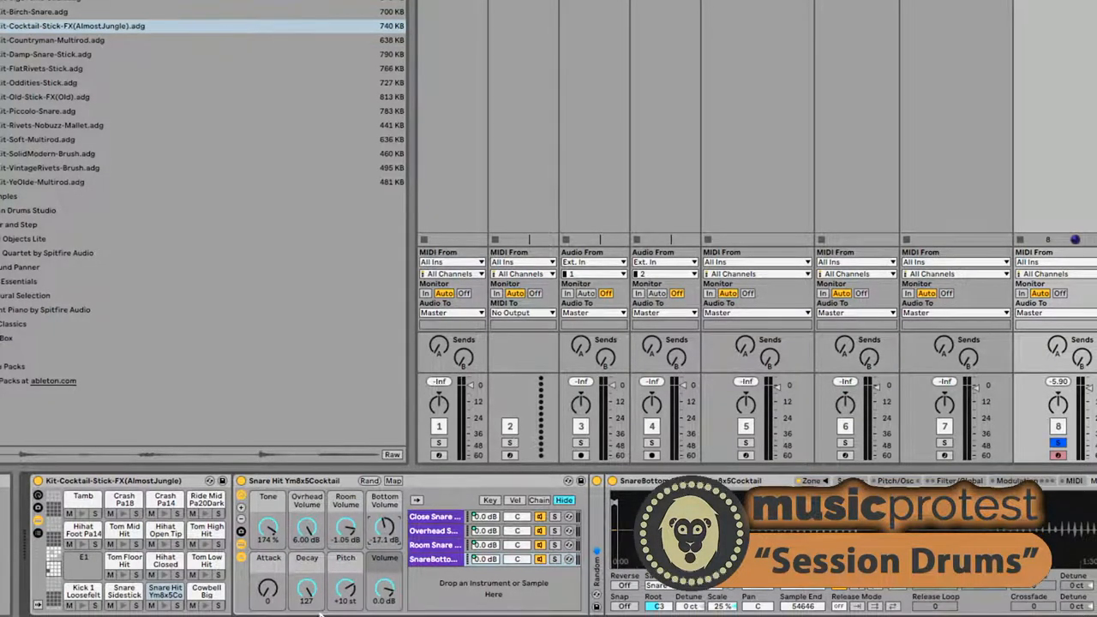
mouse_move(477, 593)
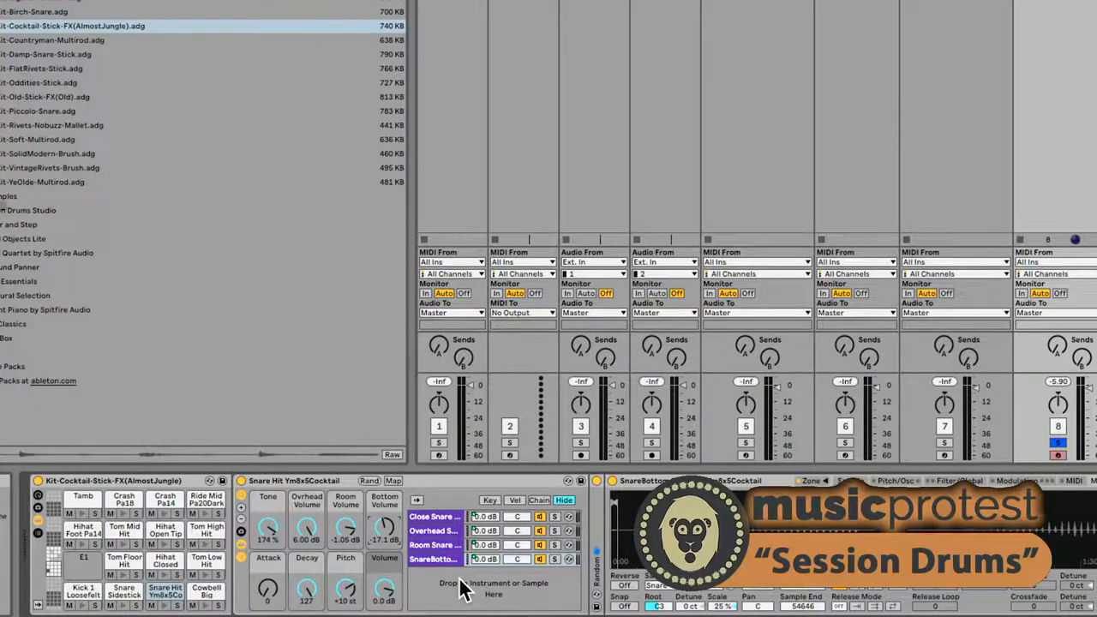